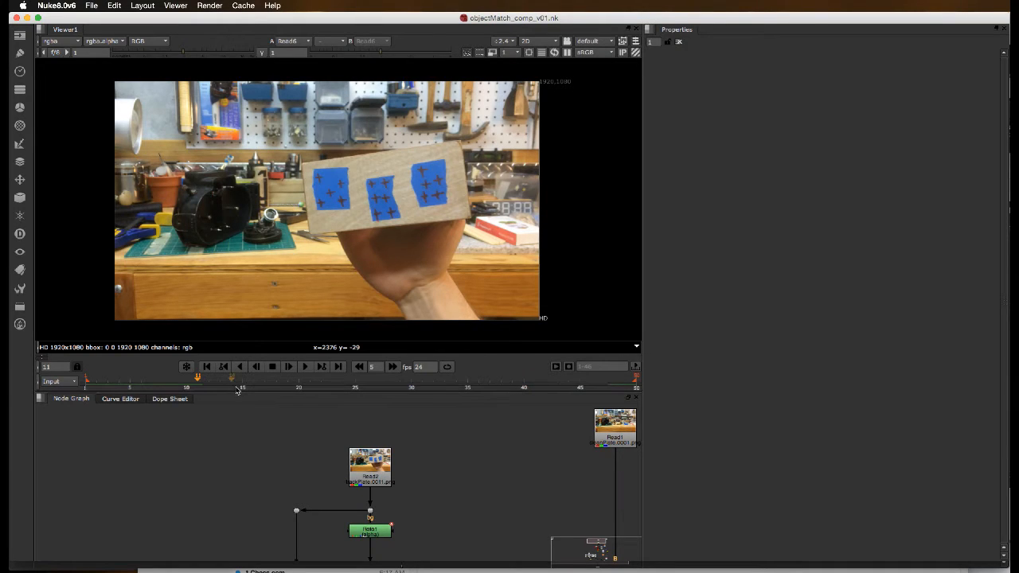
mouse_move(301, 277)
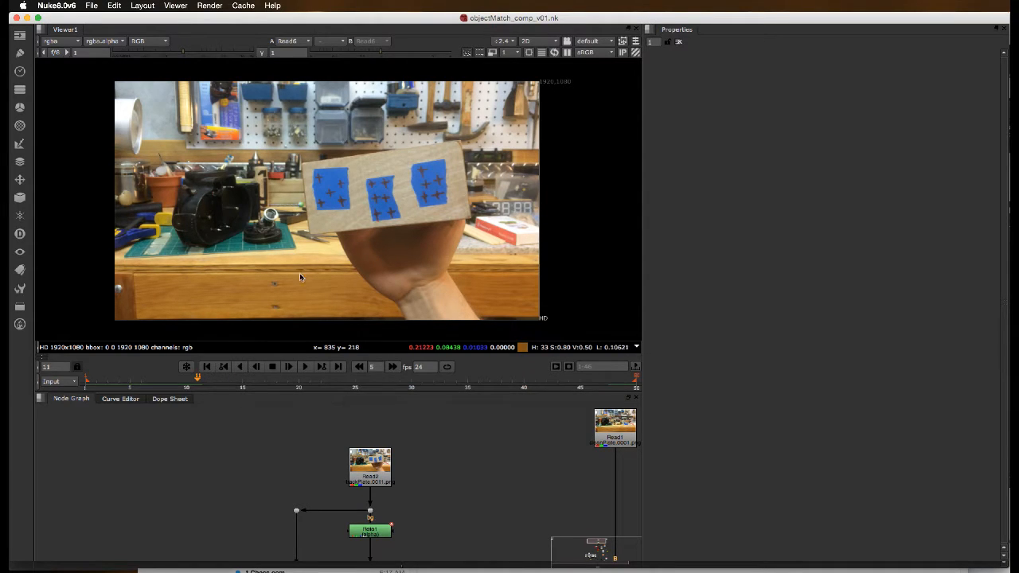
mouse_move(316, 253)
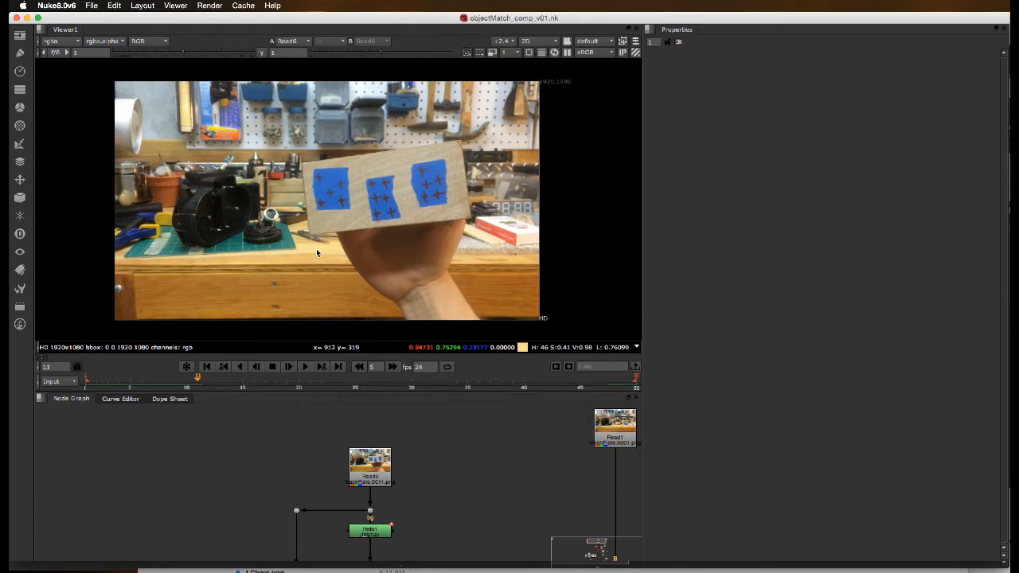
mouse_move(406, 199)
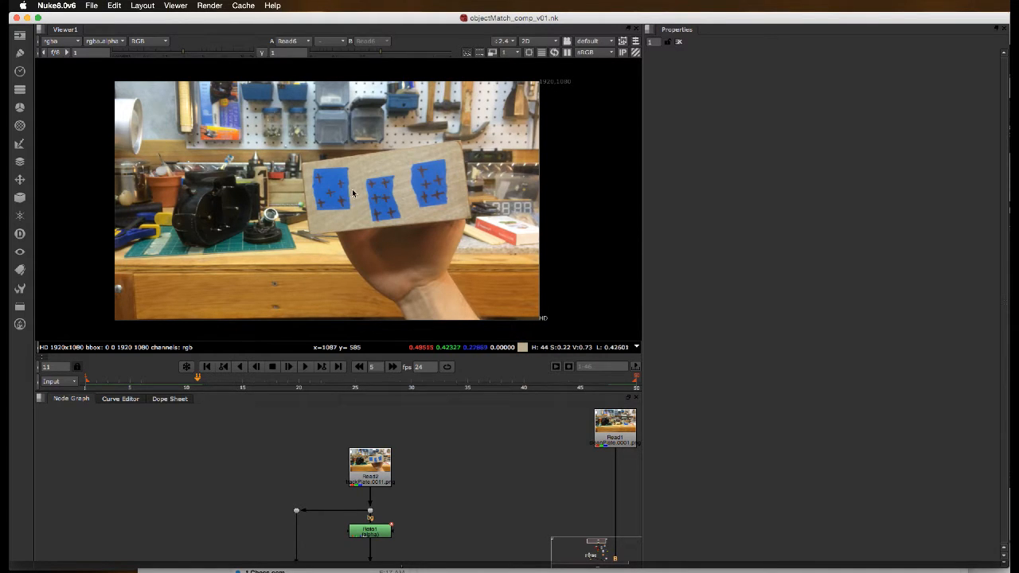
mouse_move(386, 266)
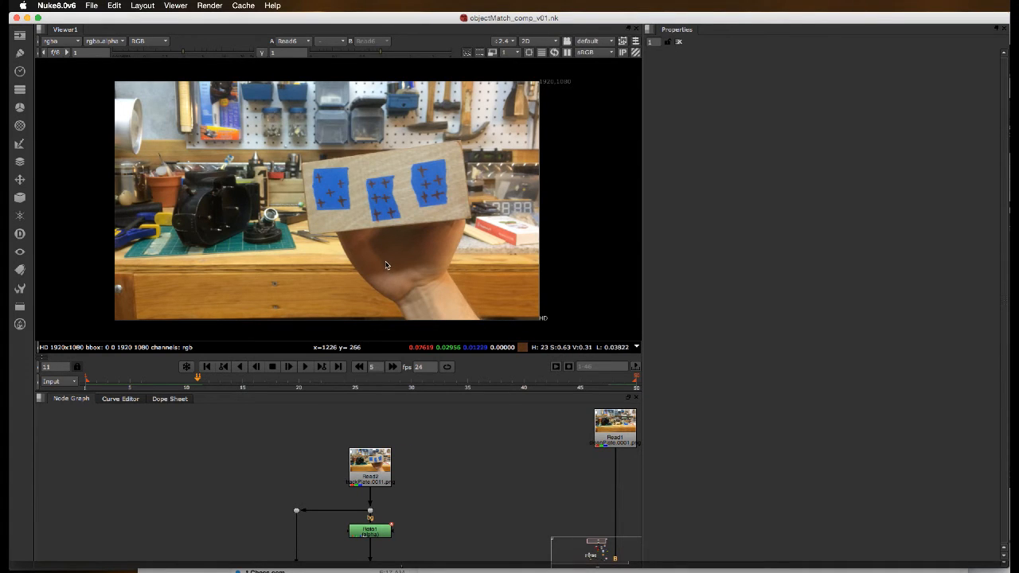
mouse_move(348, 408)
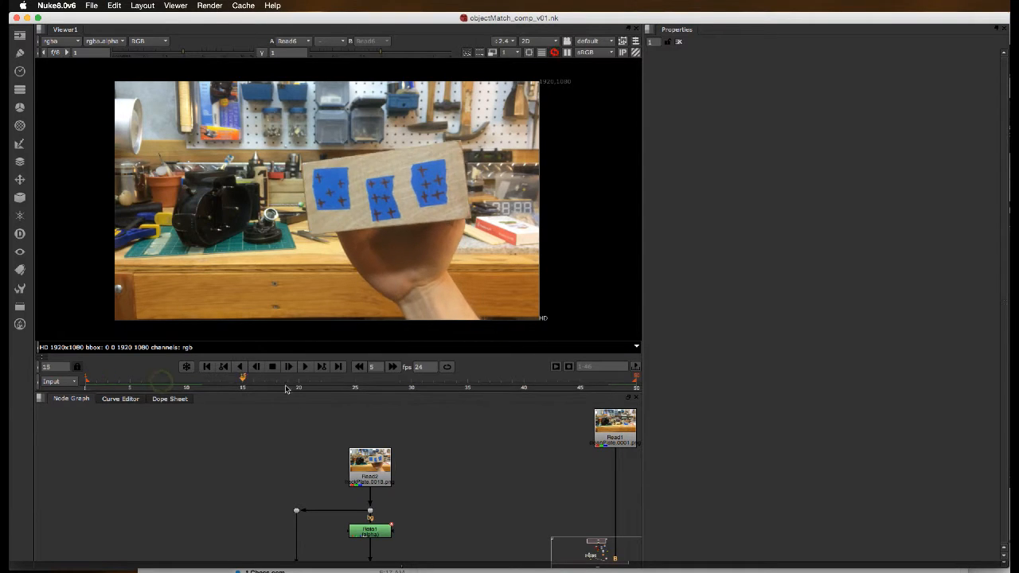
Scrub through the footage up to frame 37.
left_click(524, 387)
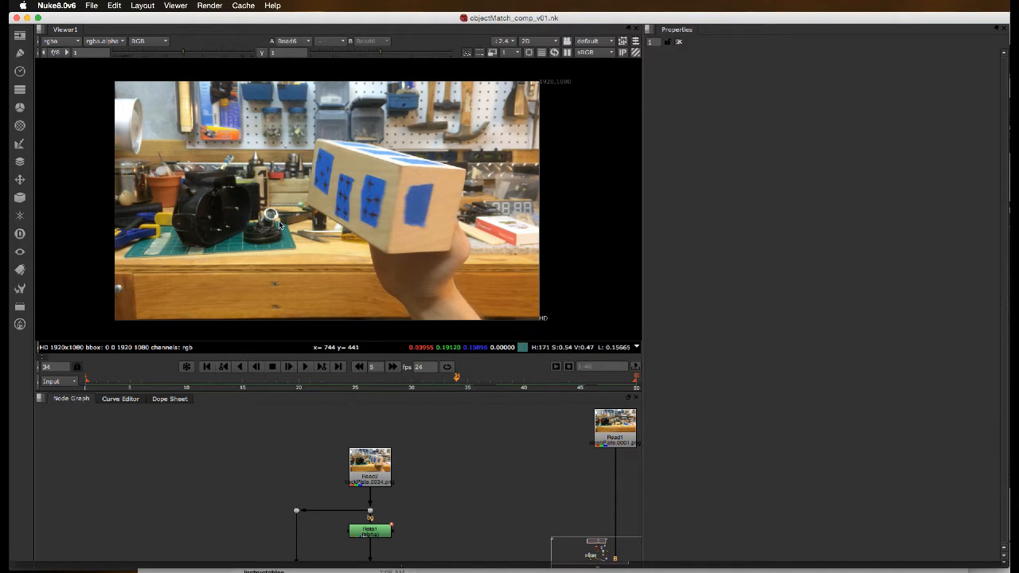
mouse_move(318, 139)
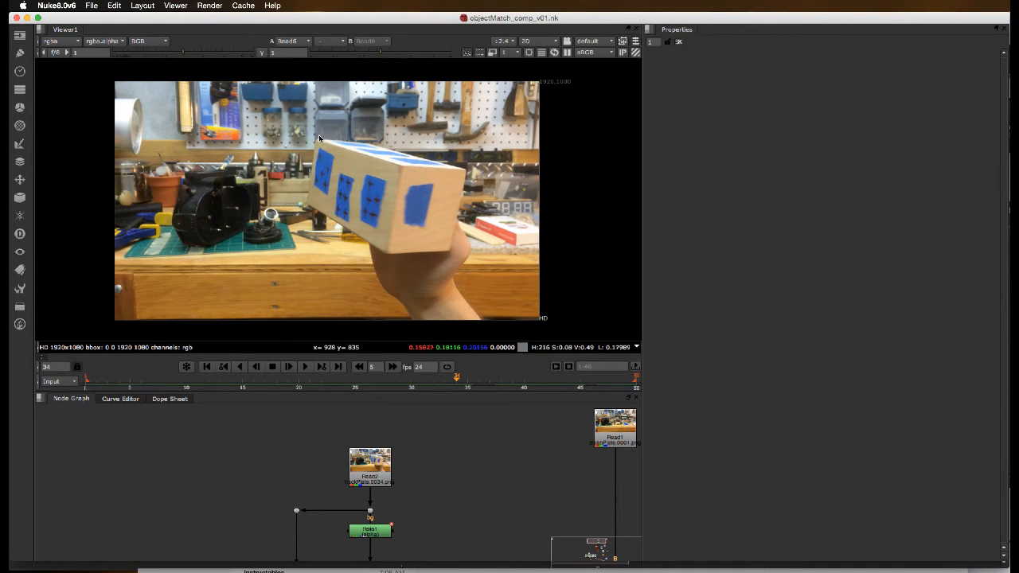
mouse_move(444, 178)
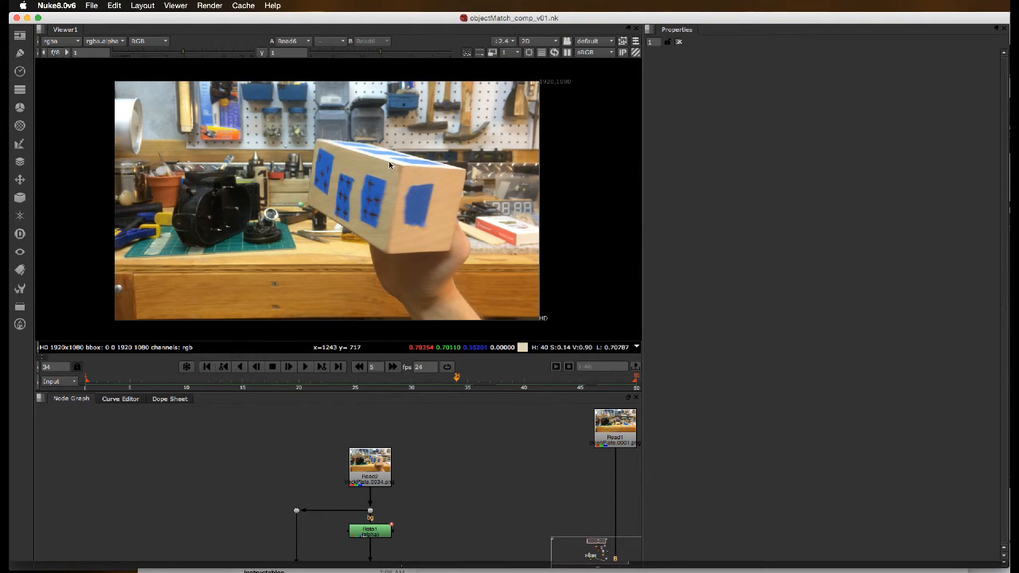
mouse_move(368, 159)
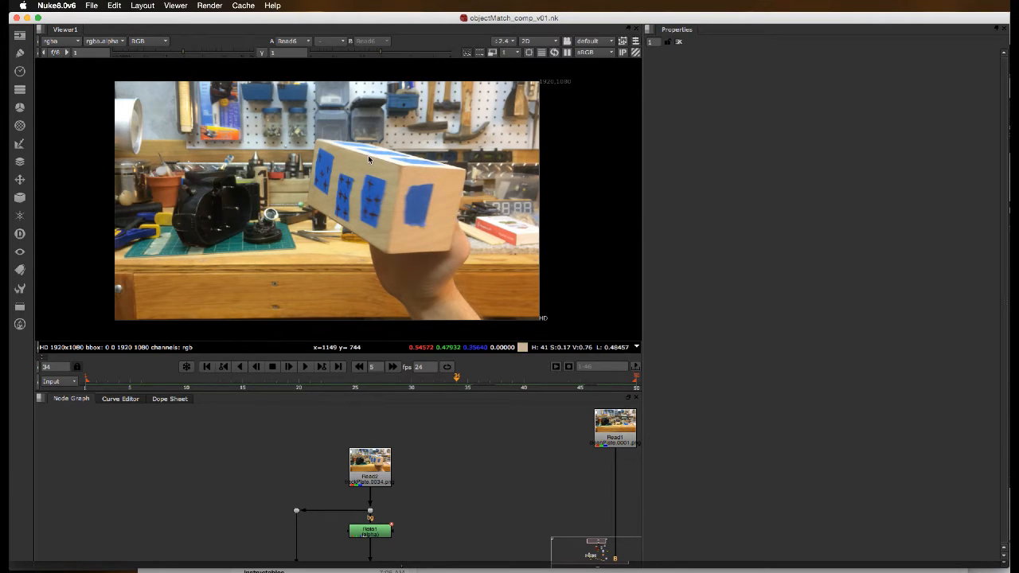
mouse_move(391, 155)
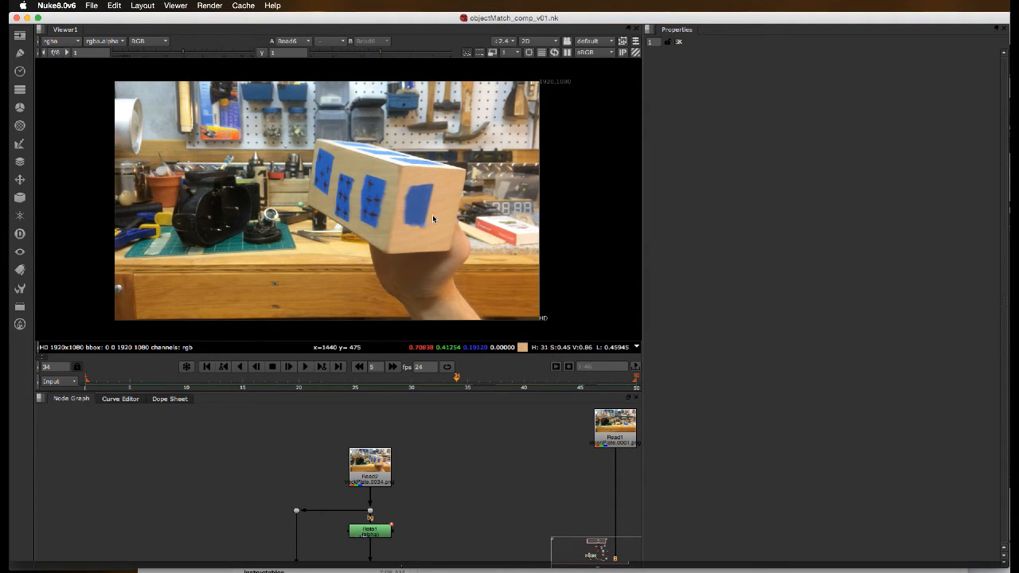
mouse_move(401, 206)
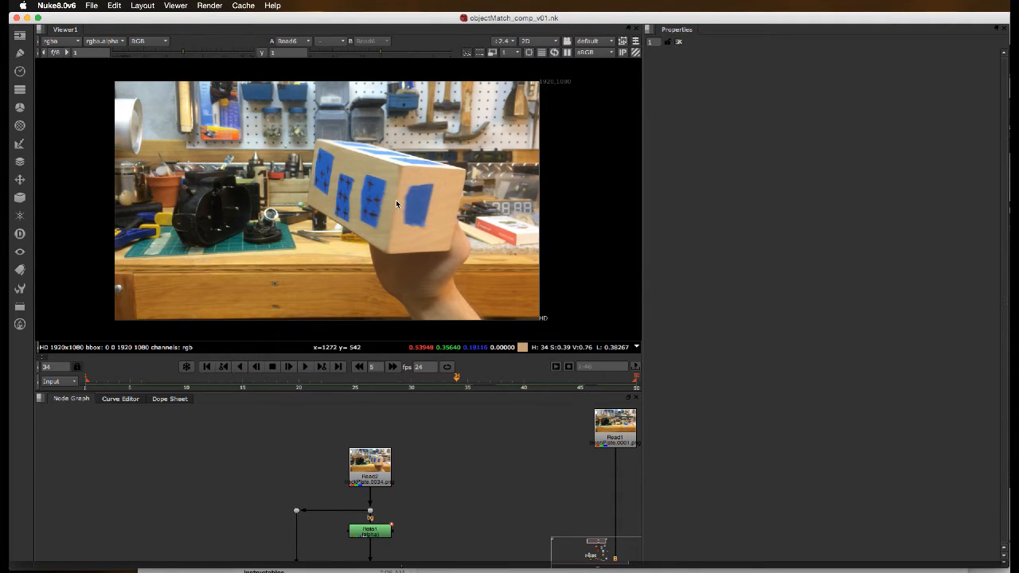
mouse_move(415, 222)
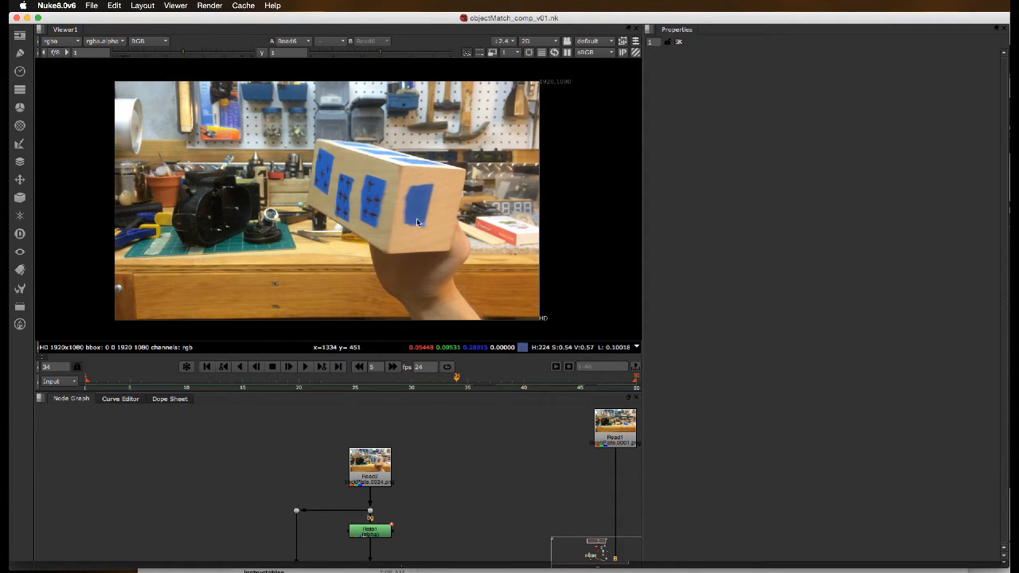
mouse_move(396, 212)
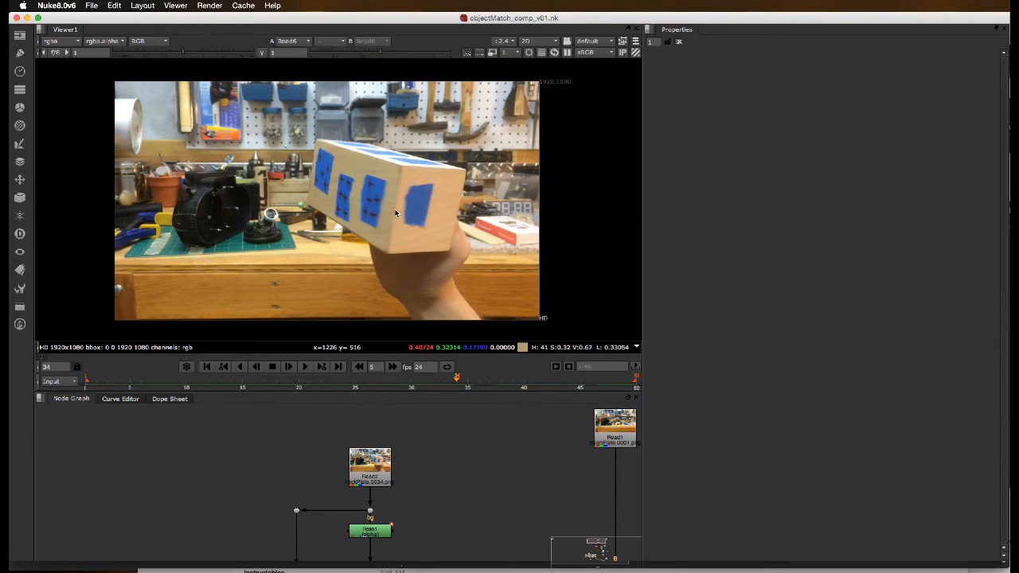
mouse_move(321, 326)
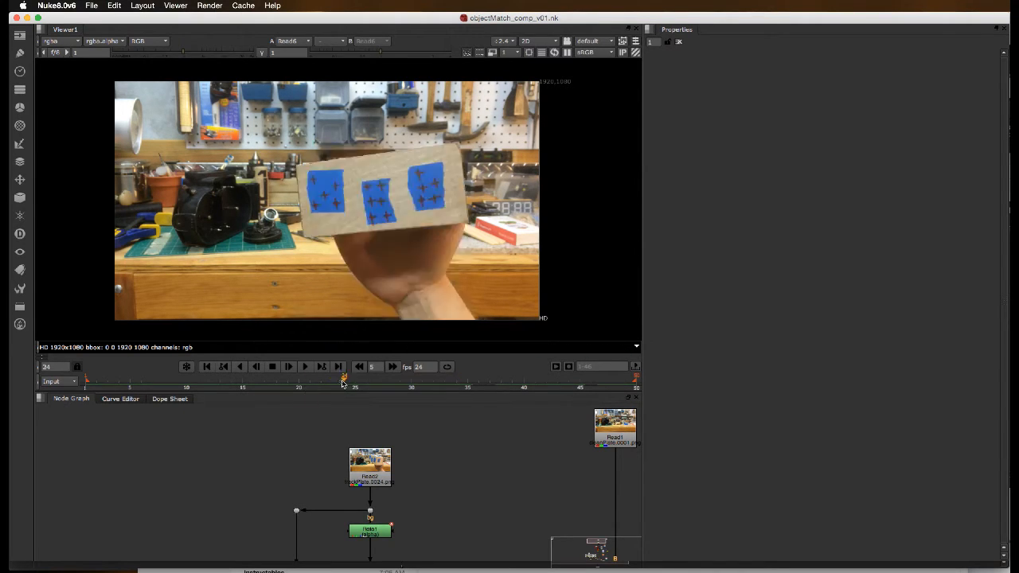
left_click(257, 367)
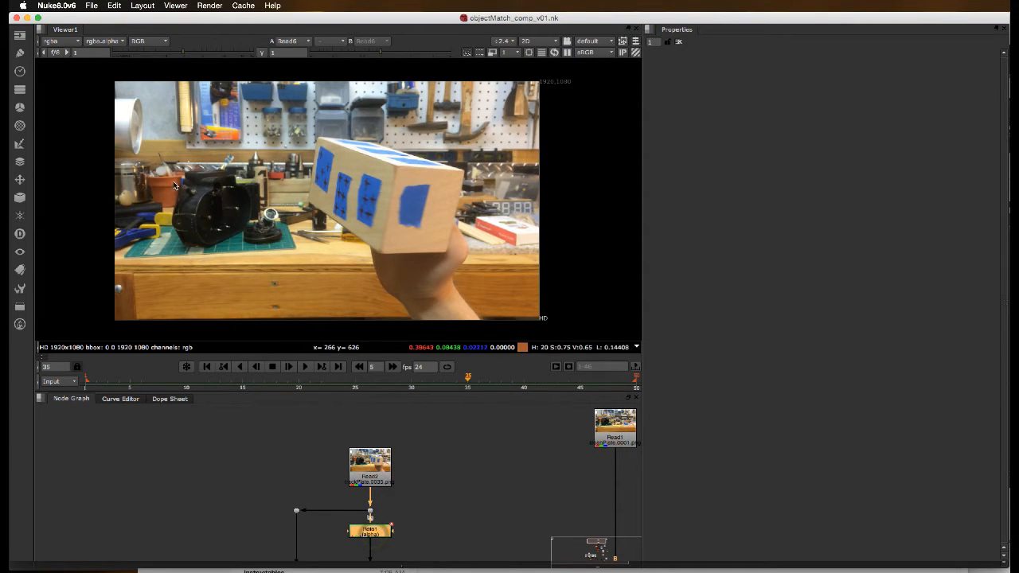
mouse_move(330, 435)
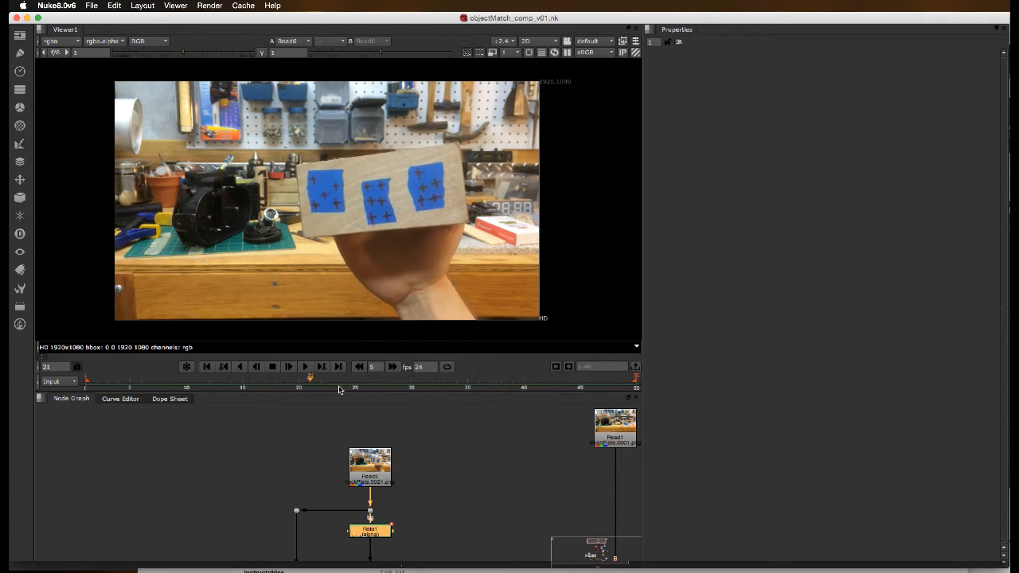
left_click_drag(310, 377, 489, 377)
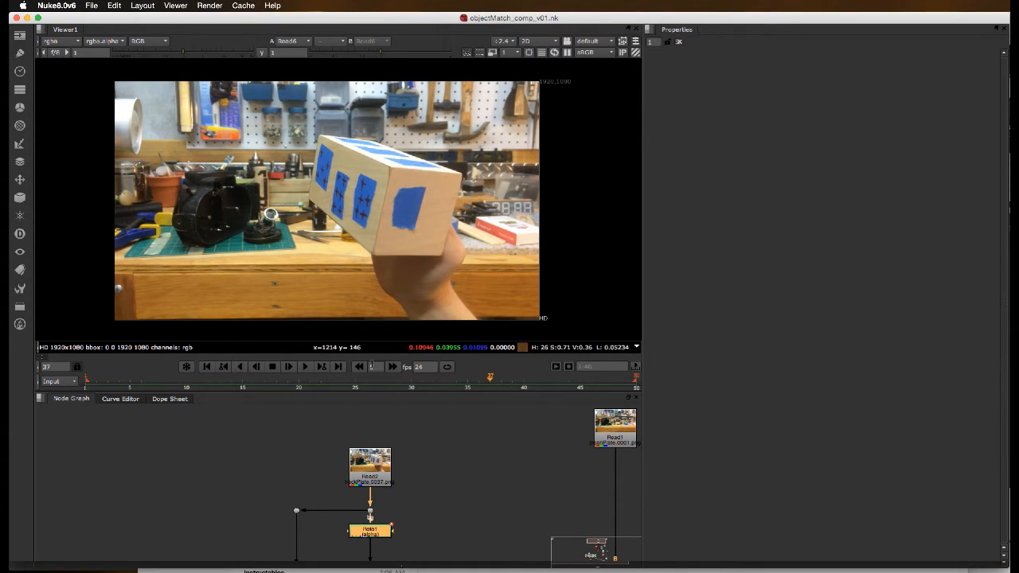
Open Roto1's settings and scrub frames to check the shape fits the box.
double_click(369, 530)
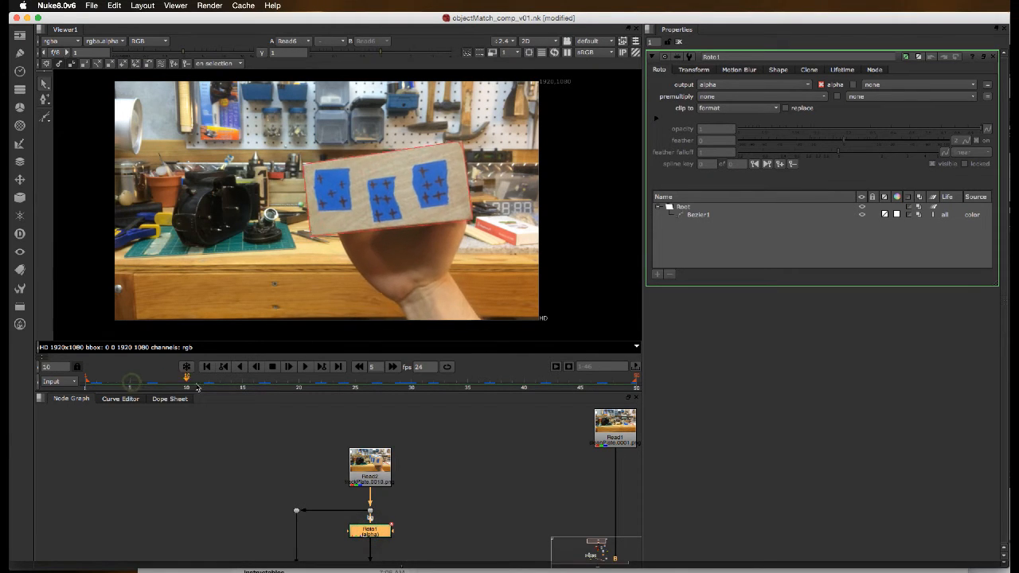
left_click_drag(185, 377, 523, 376)
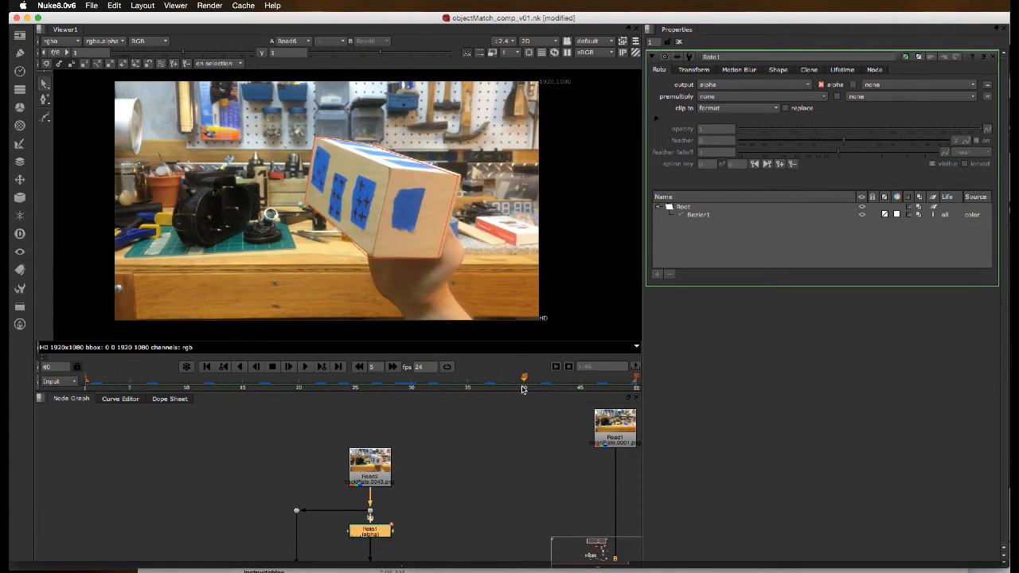
left_click_drag(524, 378, 332, 378)
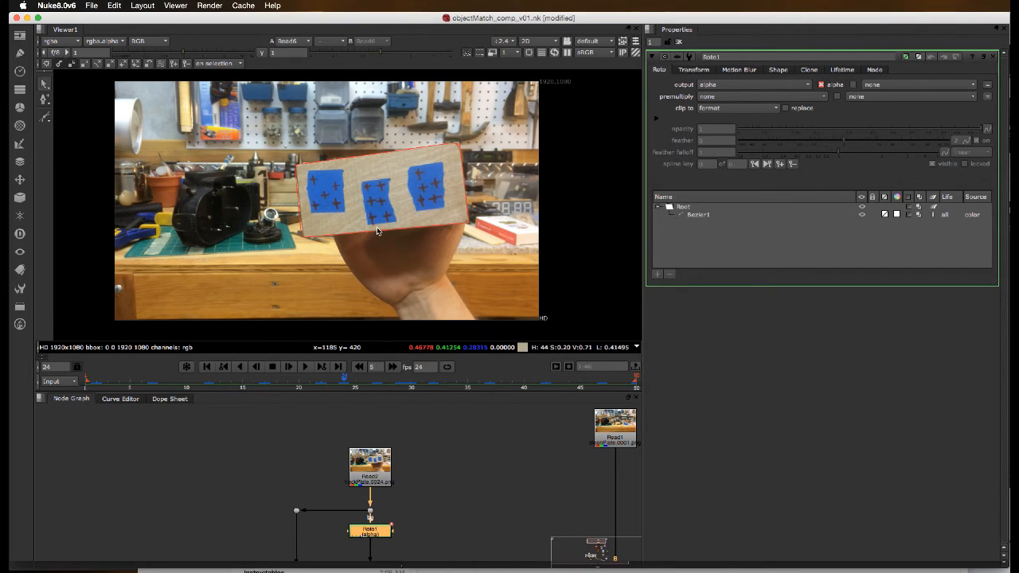
mouse_move(255, 207)
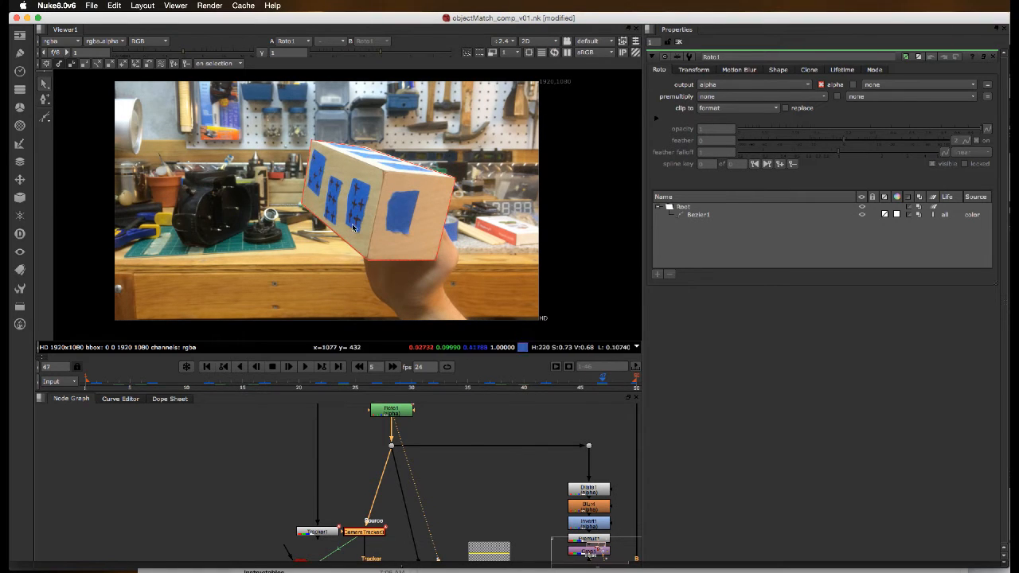
mouse_move(180, 223)
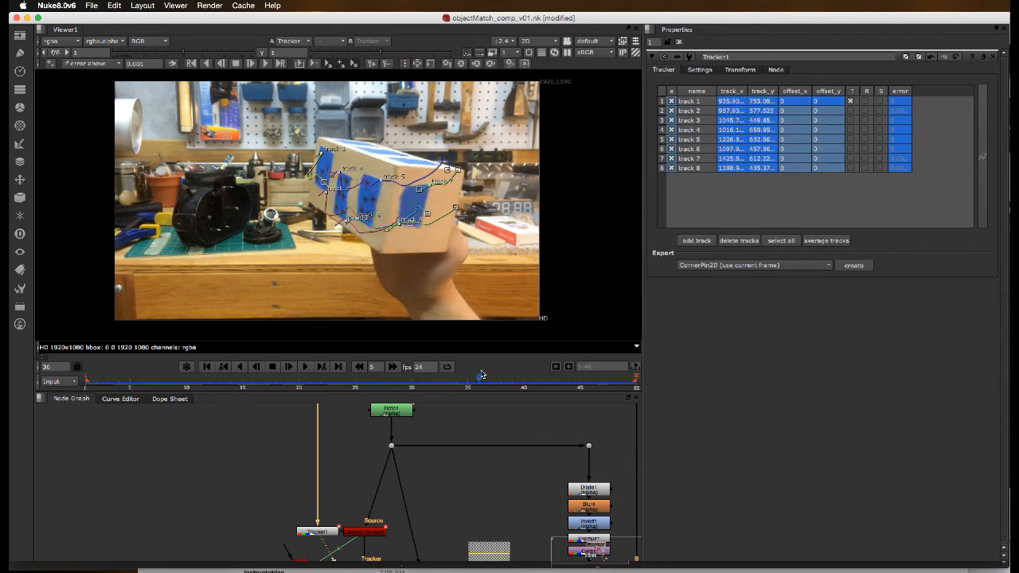
Check the shot's last and earlier frames, then select track 1 to show its pattern thumbnails.
left_click(243, 379)
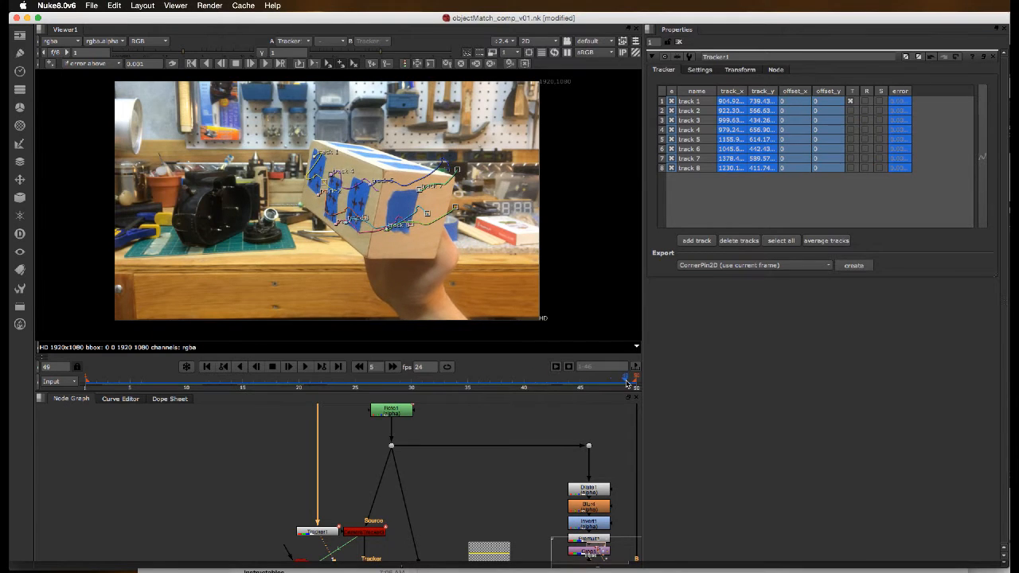
left_click(128, 380)
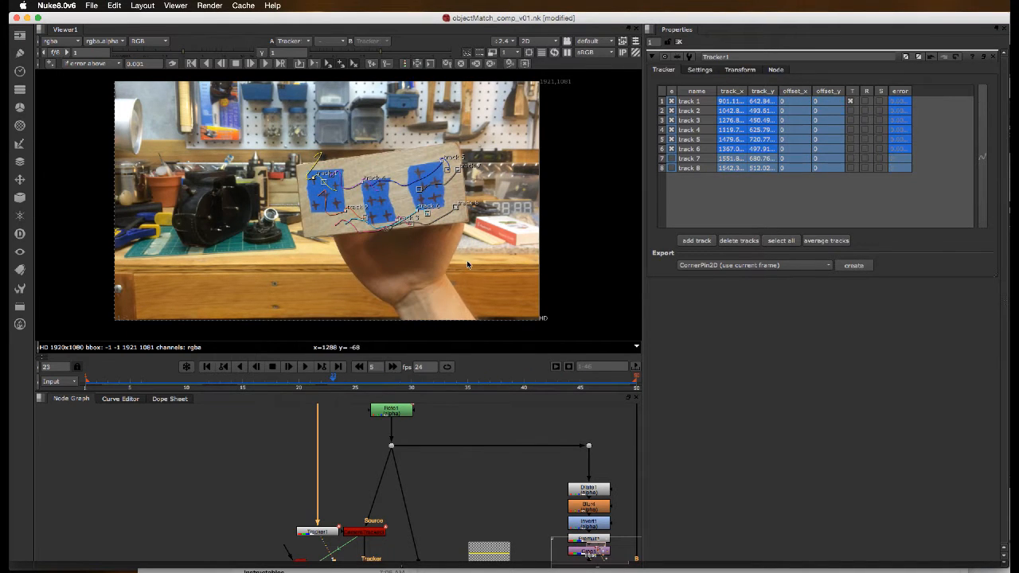
mouse_move(353, 332)
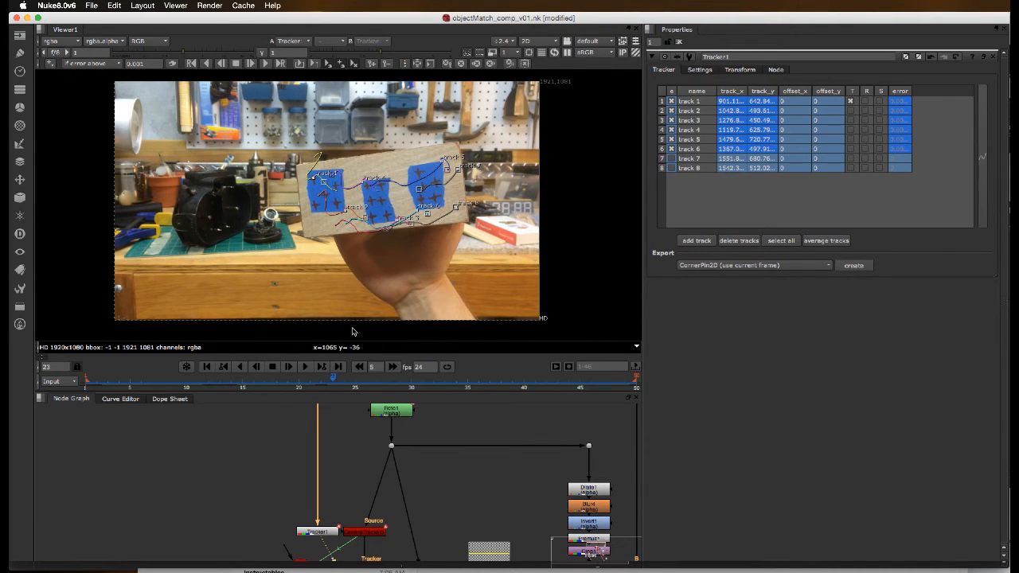
left_click(697, 101)
type("CameraShake")
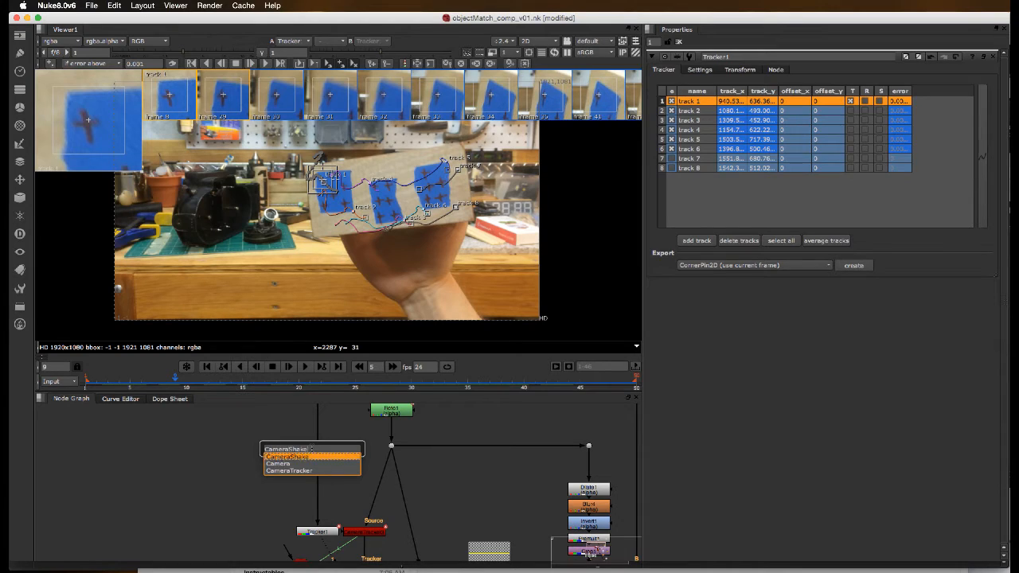
Create CameraTracker1 in the graph and show Tracker1's track list again.
left_click(288, 471)
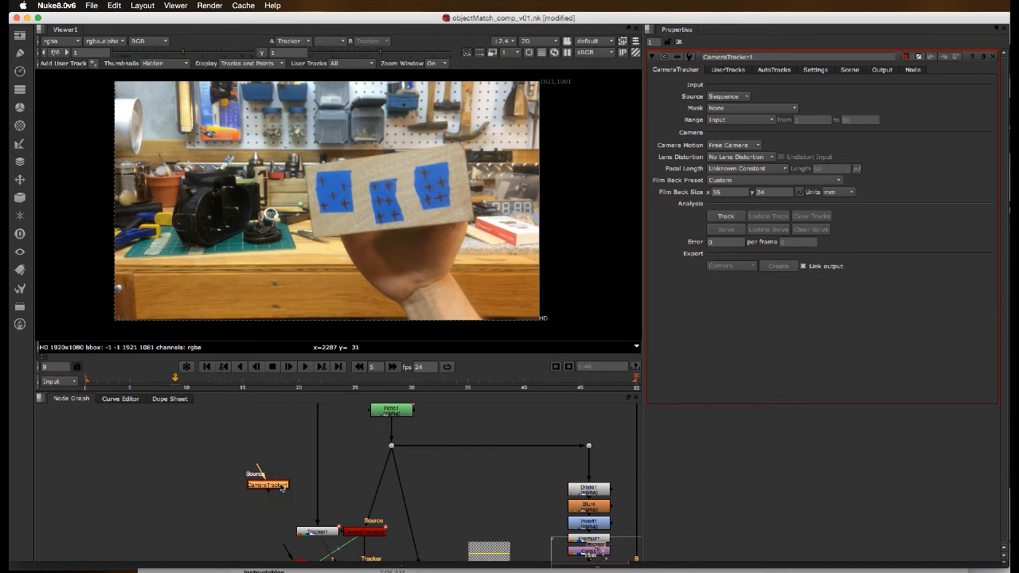
mouse_move(325, 473)
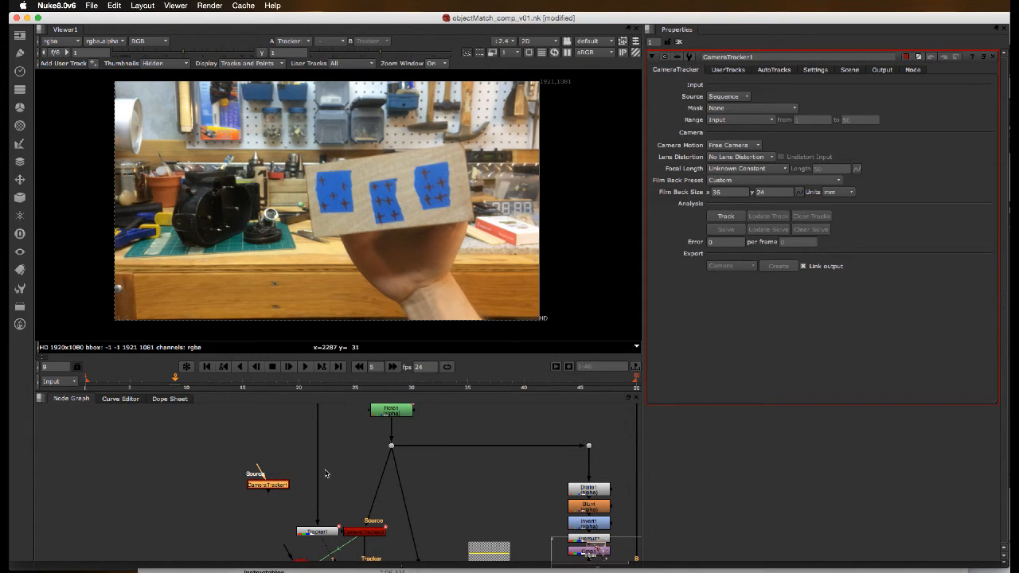
mouse_move(280, 434)
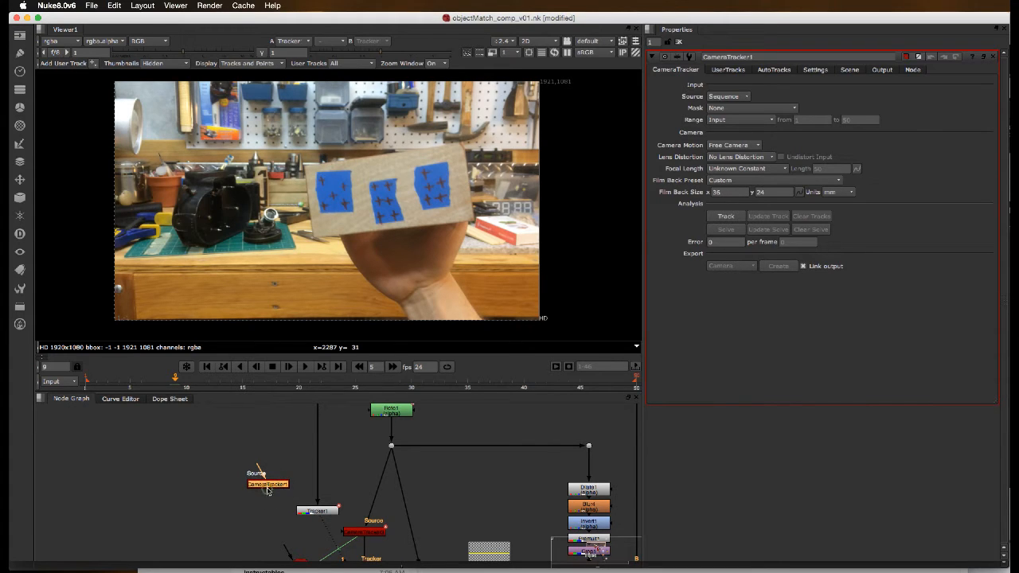
left_click(317, 504)
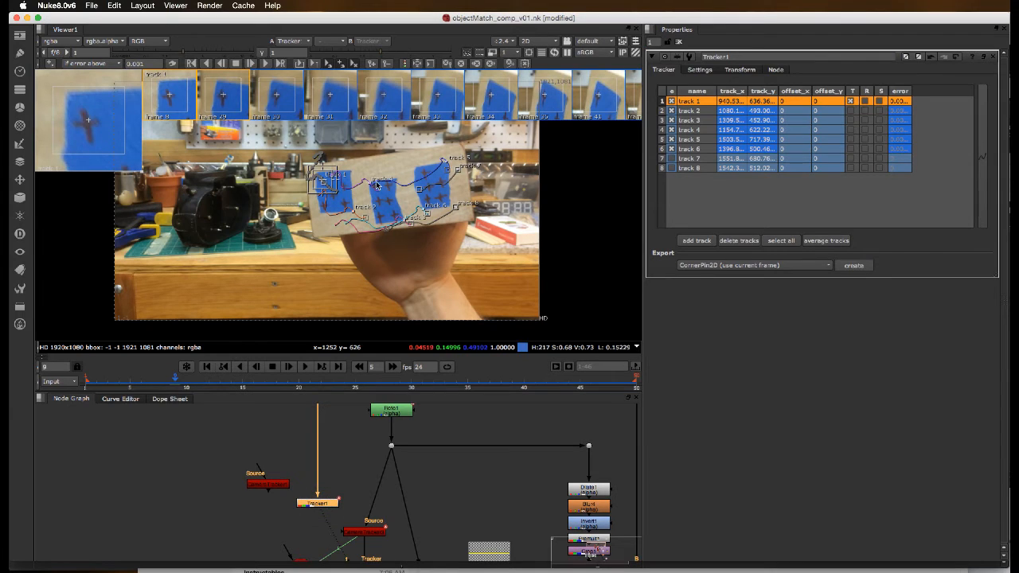
mouse_move(569, 149)
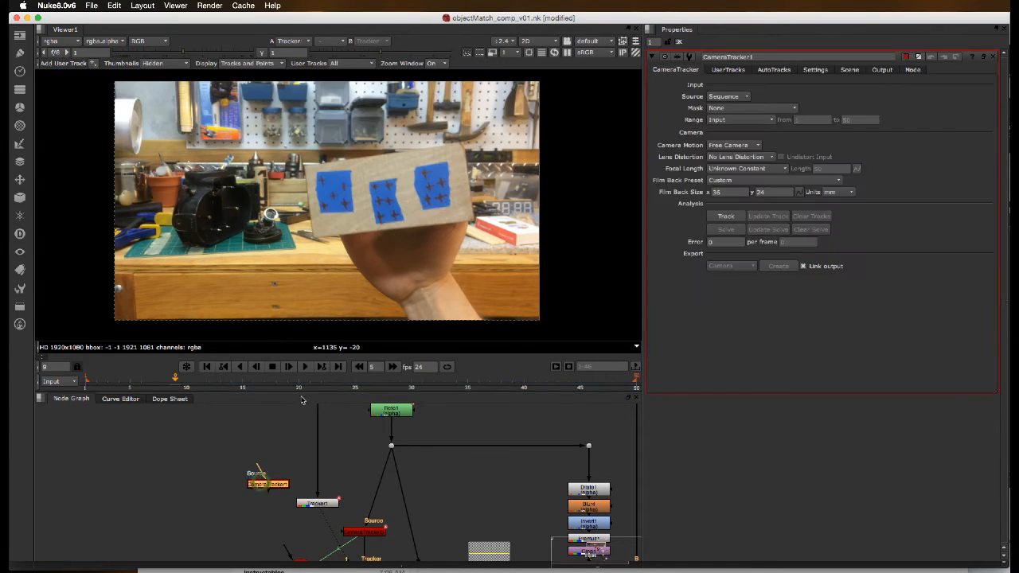
Import Tracker1's eight tracks into CameraTracker1's UserTracks.
left_click(727, 69)
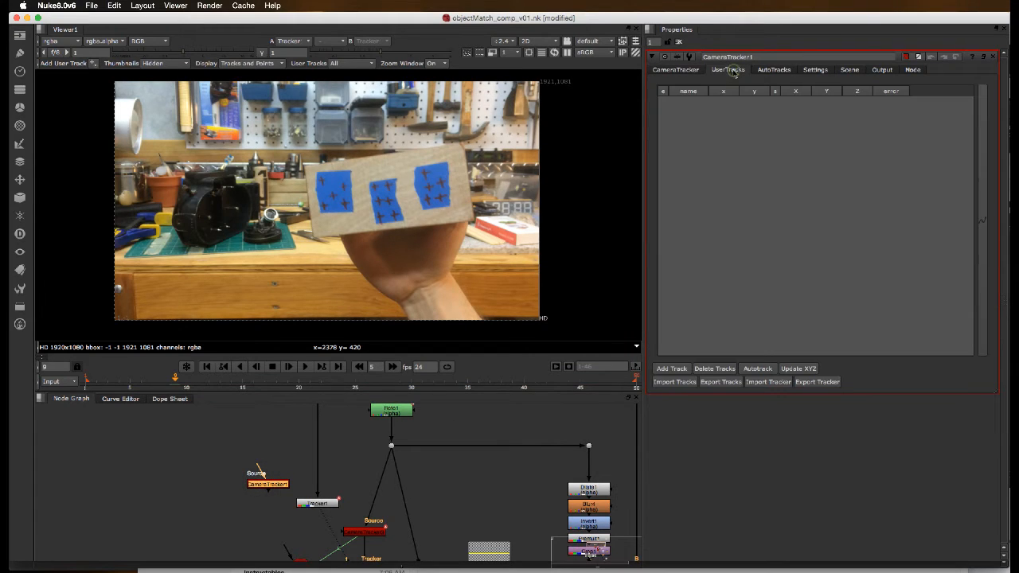
mouse_move(738, 142)
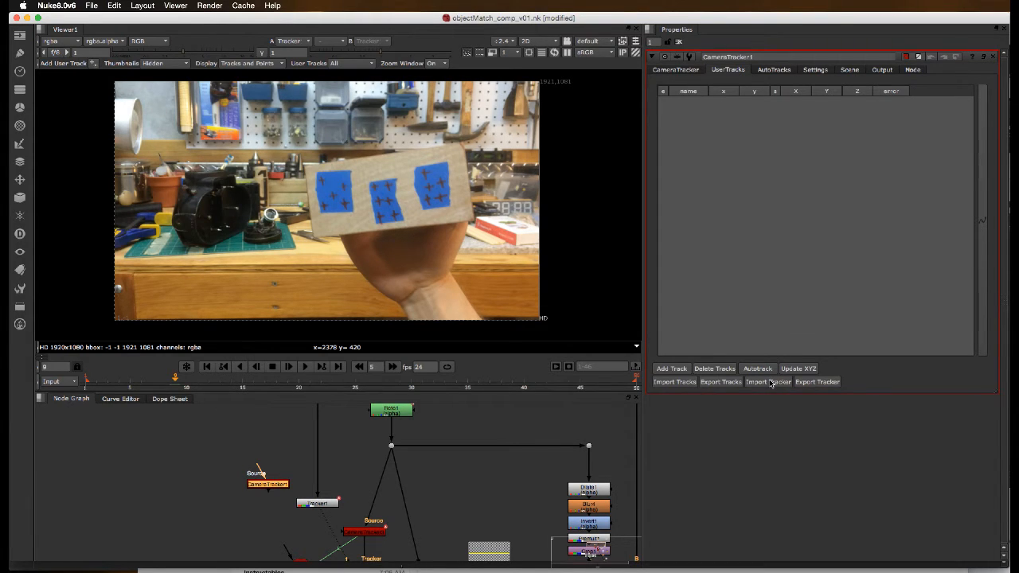
left_click(767, 381)
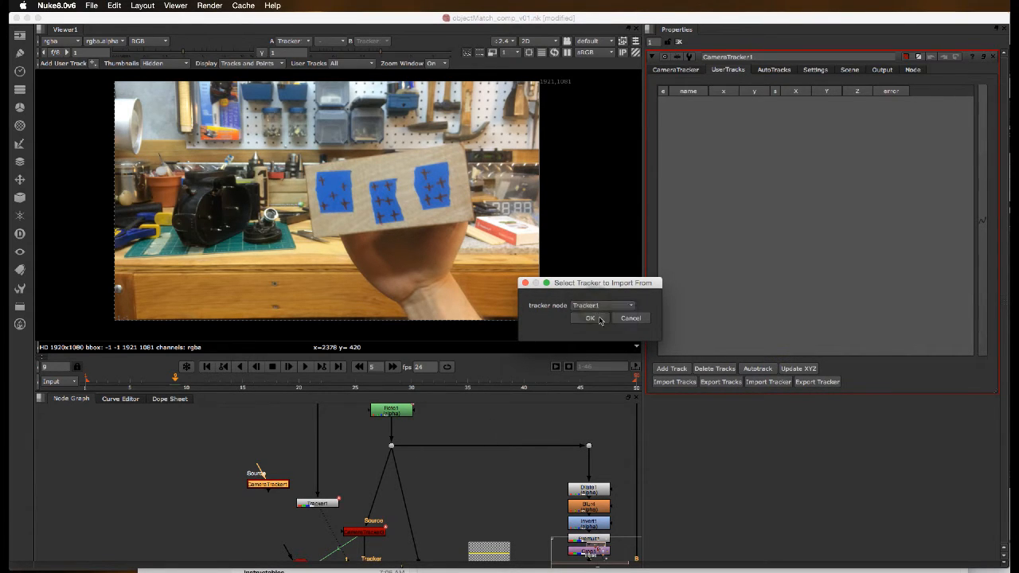
left_click(589, 318)
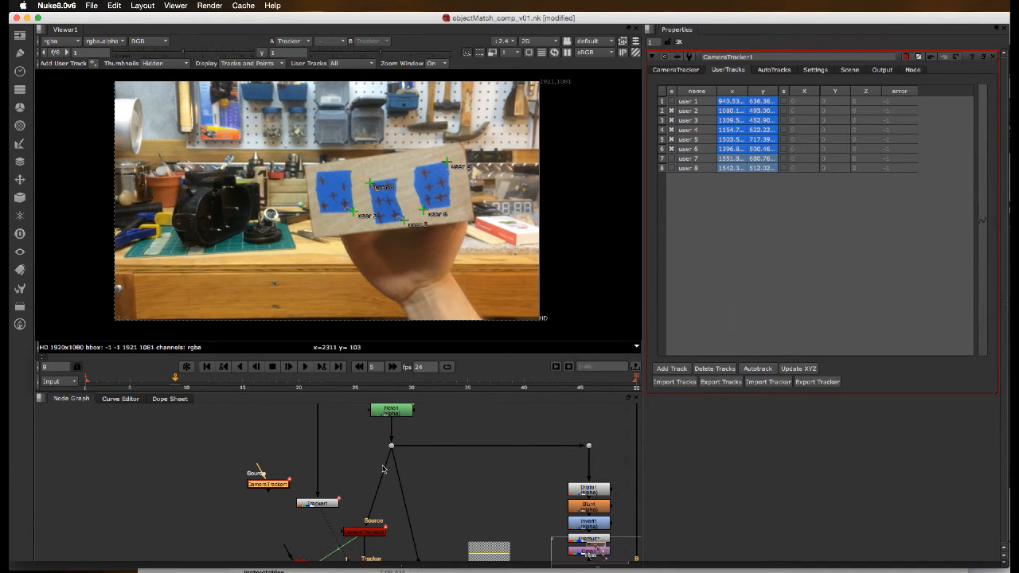
Move the CameraTracker1 node higher in the node graph.
left_click_drag(267, 483, 245, 460)
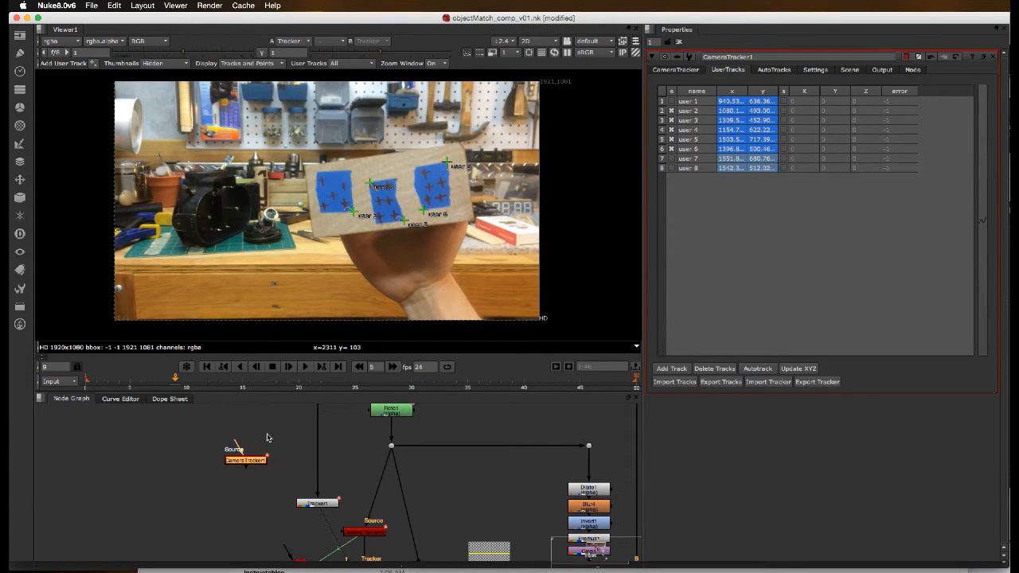
mouse_move(441, 189)
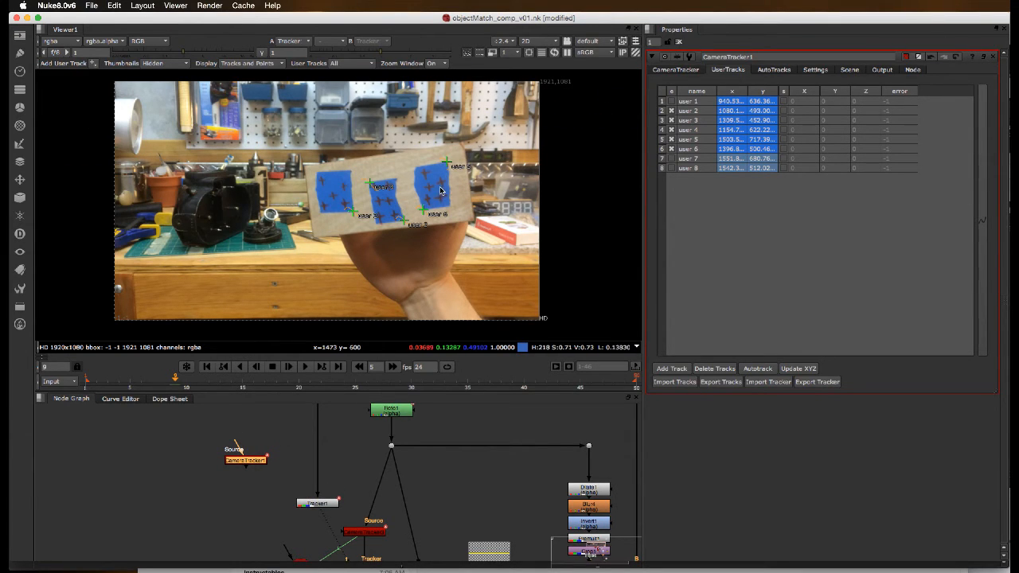
mouse_move(359, 219)
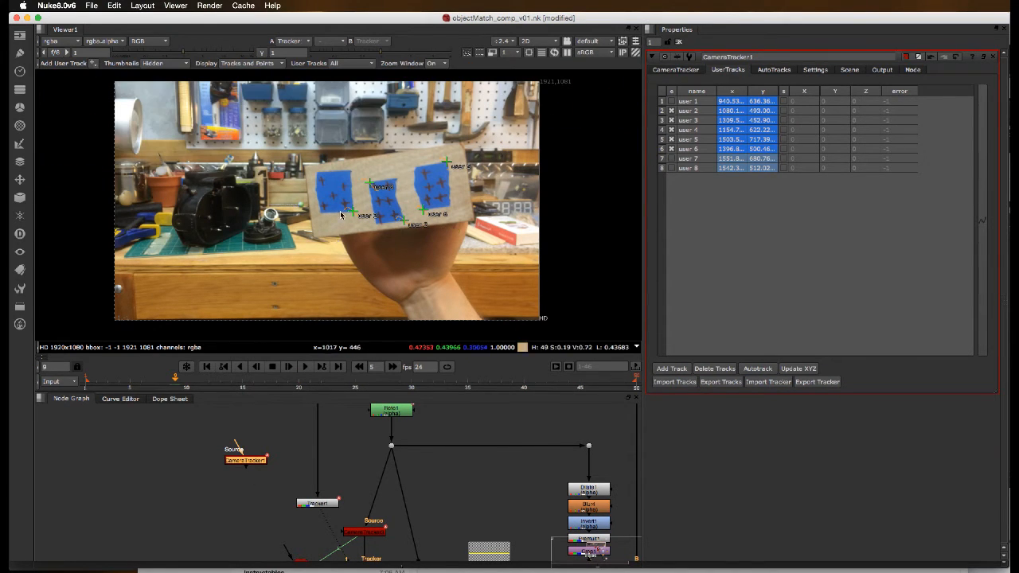
mouse_move(313, 175)
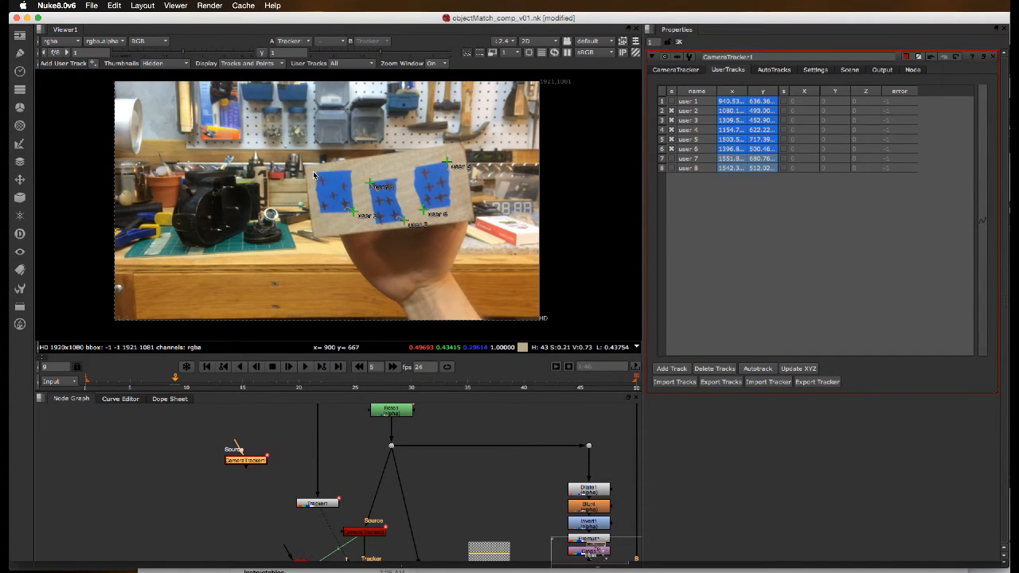
mouse_move(330, 228)
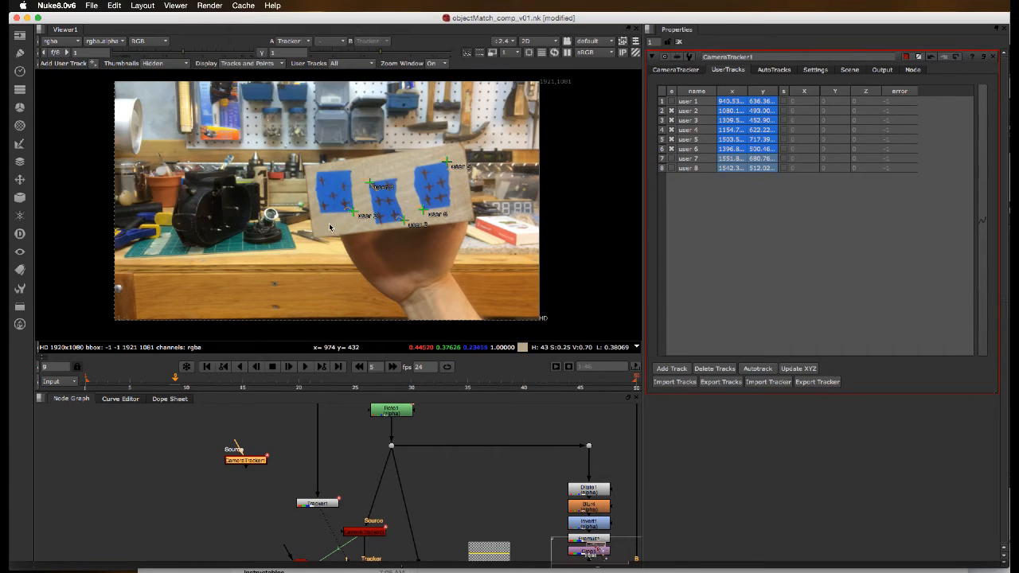
mouse_move(379, 169)
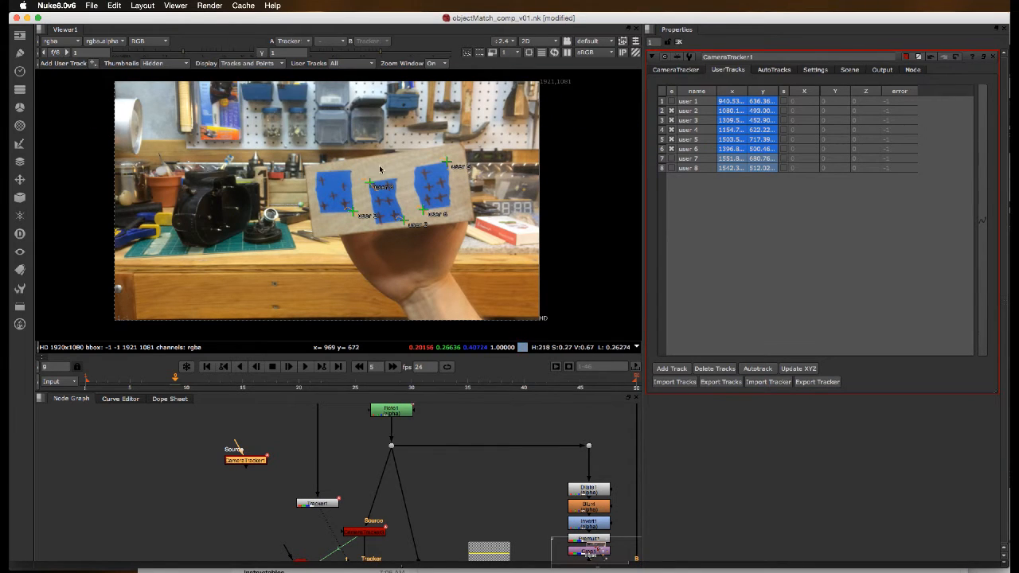
left_click_drag(245, 460, 253, 448)
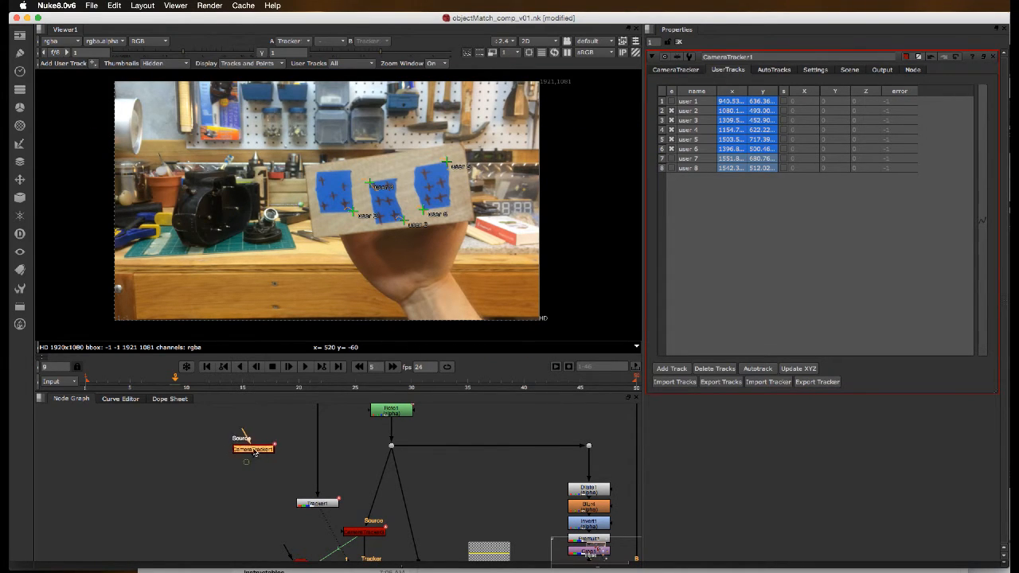
left_click_drag(253, 449, 259, 454)
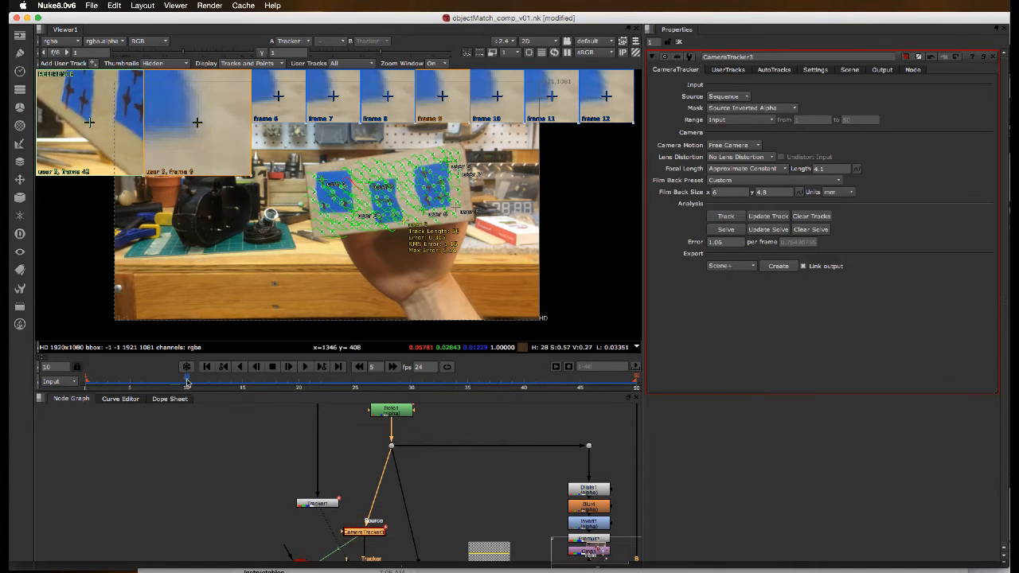
Scrub back and forth to confirm solved track points stay on the blue markers.
left_click(476, 381)
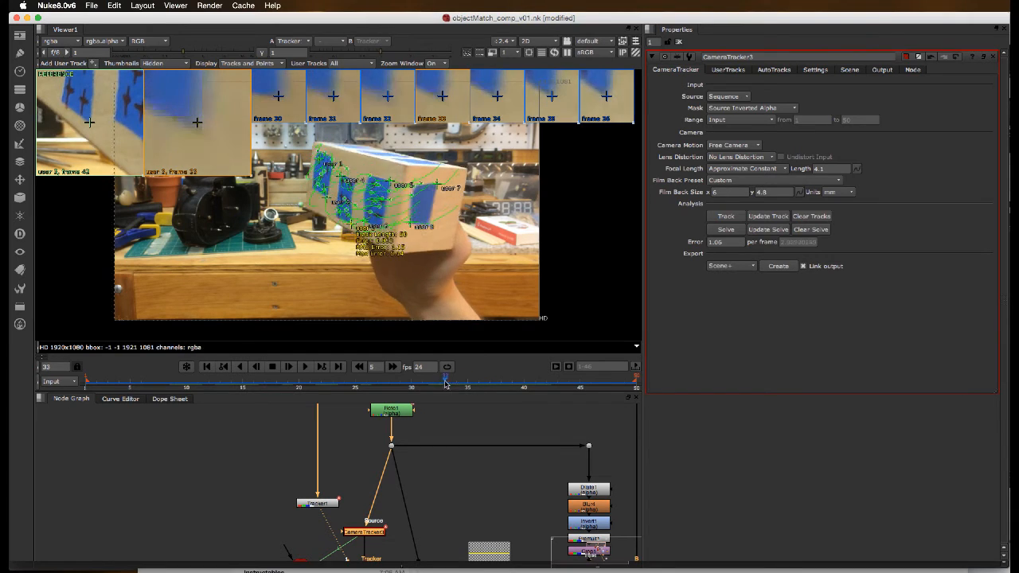
left_click_drag(446, 379, 386, 379)
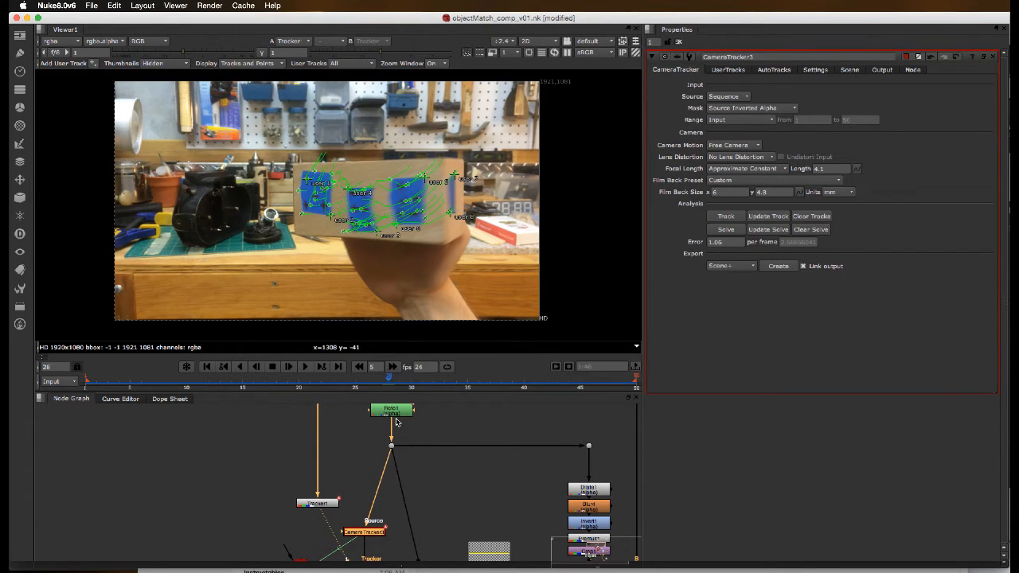
left_click(432, 386)
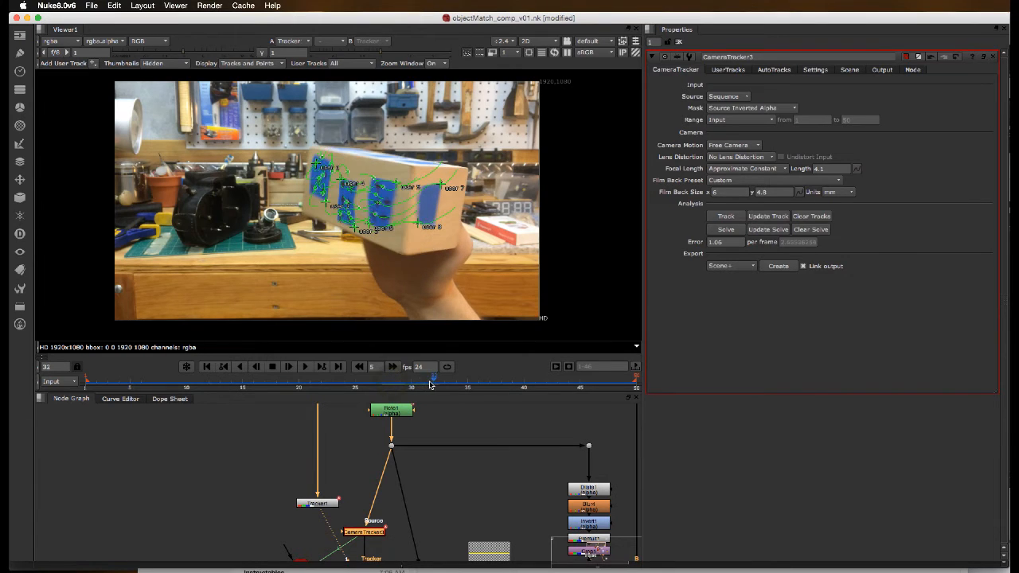
left_click_drag(433, 379, 478, 379)
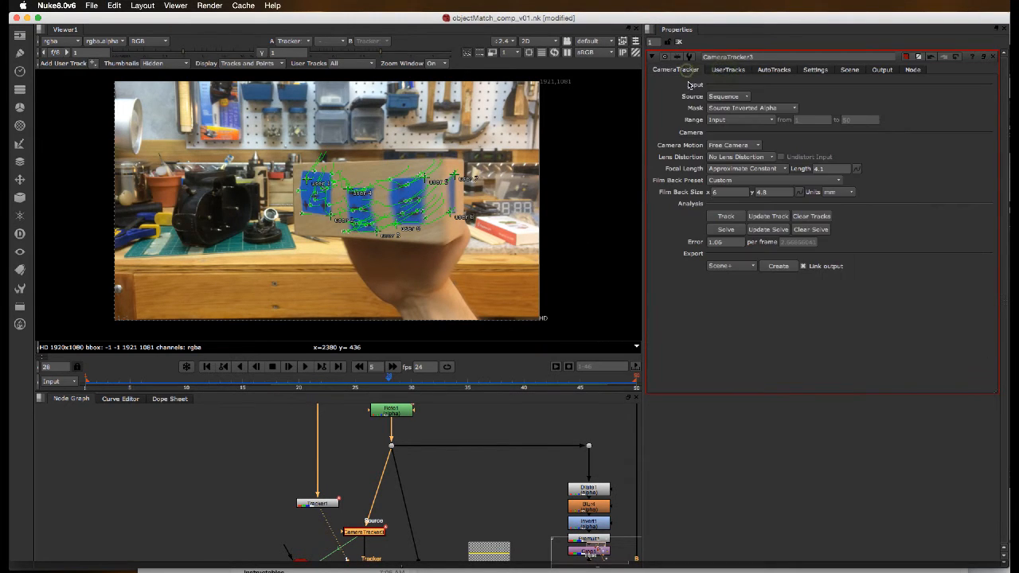
mouse_move(806, 206)
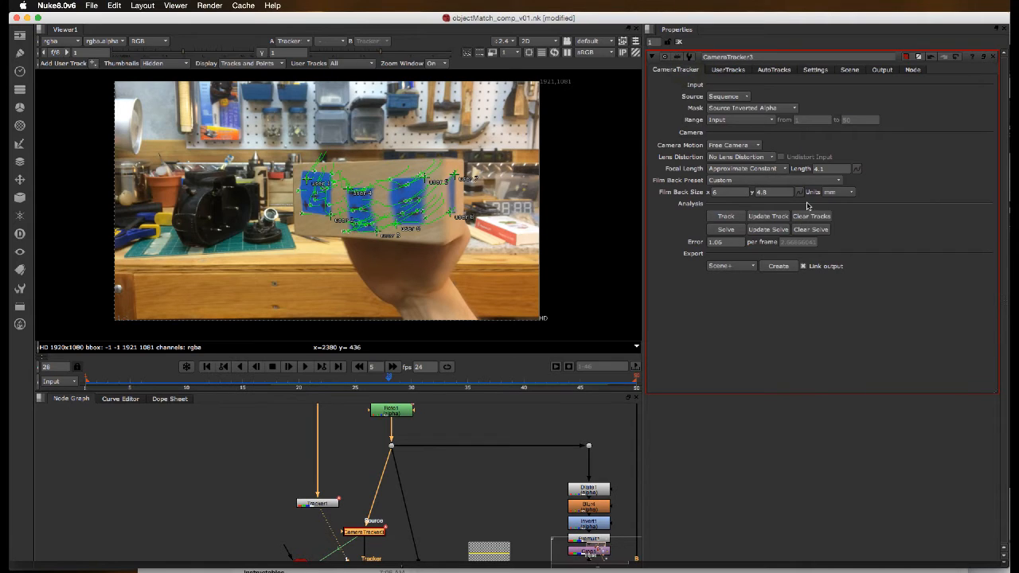
mouse_move(631, 234)
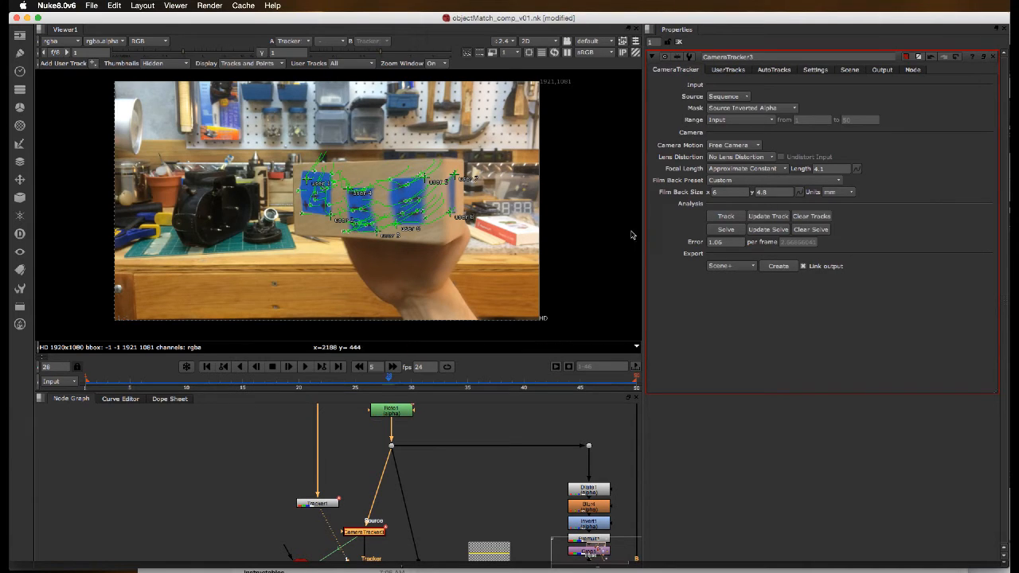
mouse_move(548, 241)
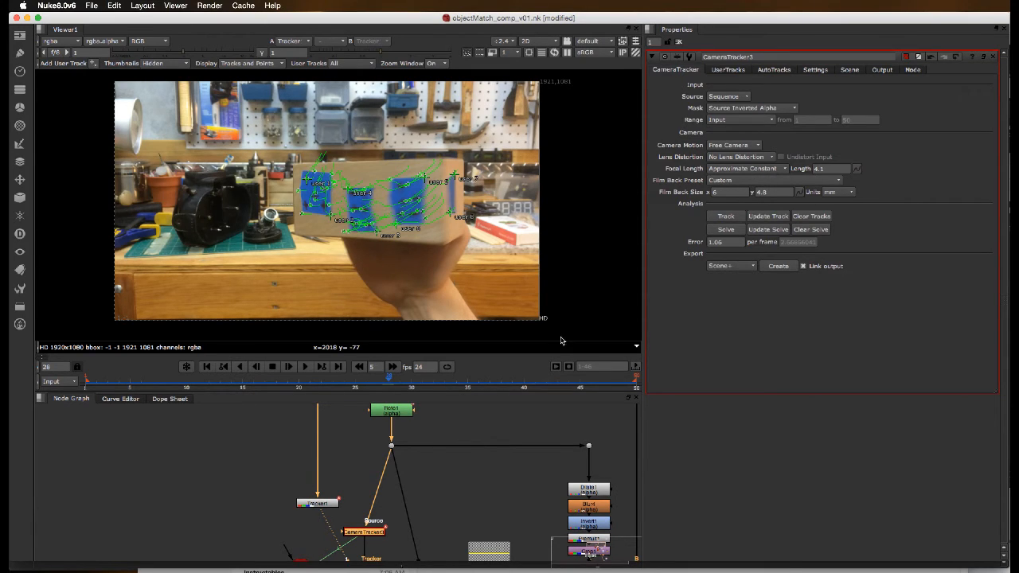
mouse_move(383, 286)
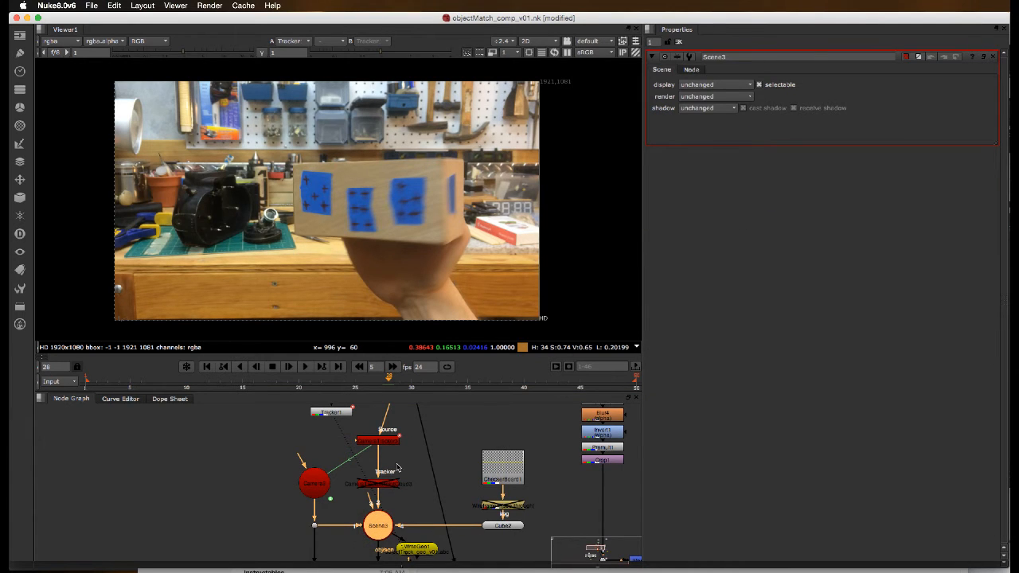
Open Scene3's properties holding the tracked camera, cube and checkerboard.
left_click(378, 526)
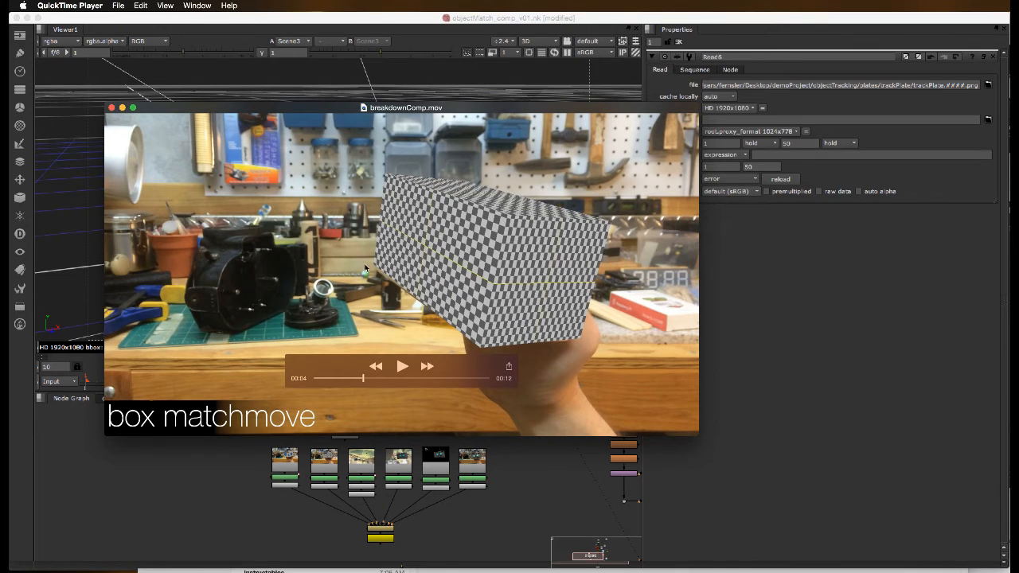
mouse_move(422, 311)
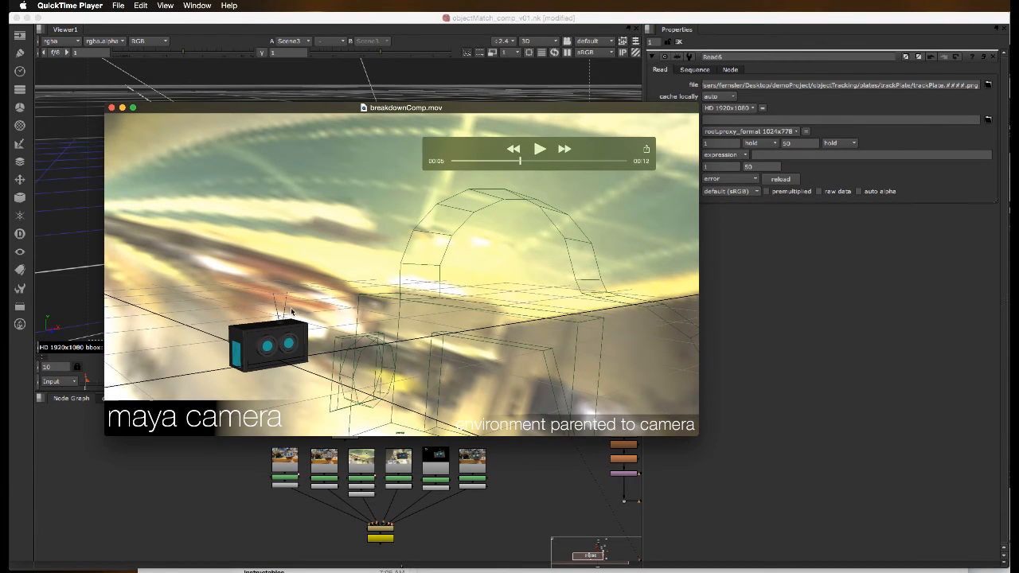
mouse_move(277, 324)
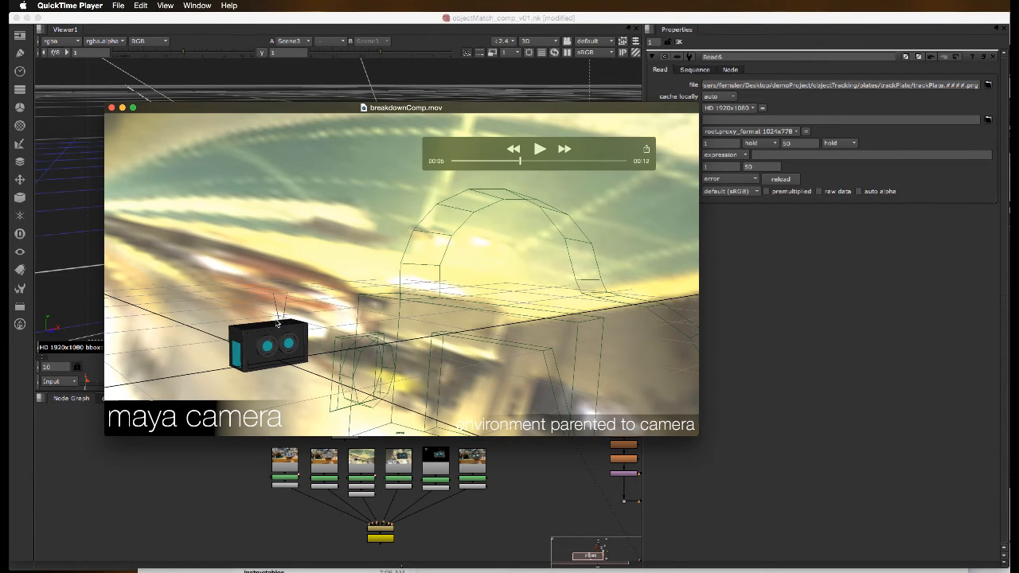
mouse_move(301, 350)
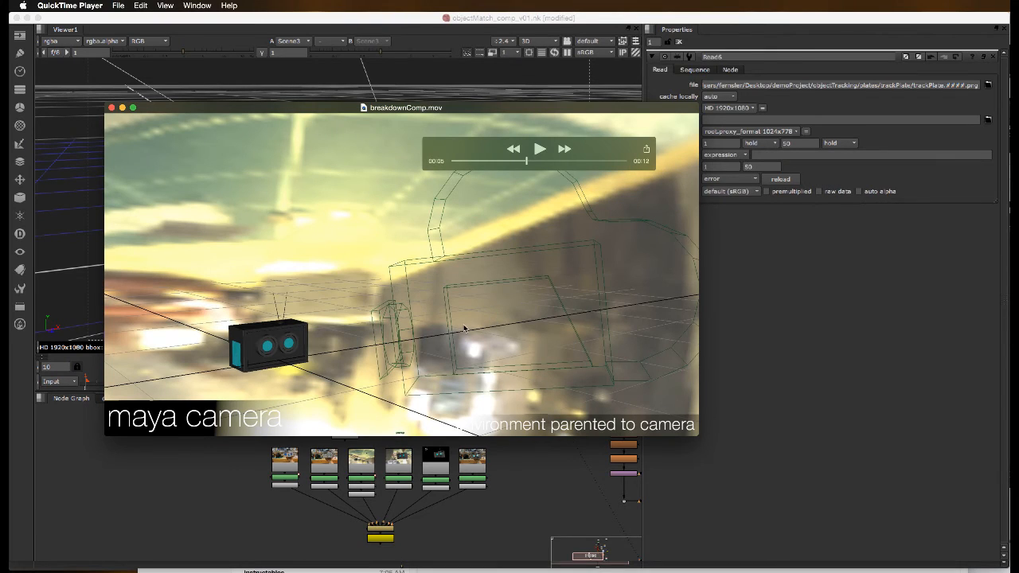
mouse_move(390, 299)
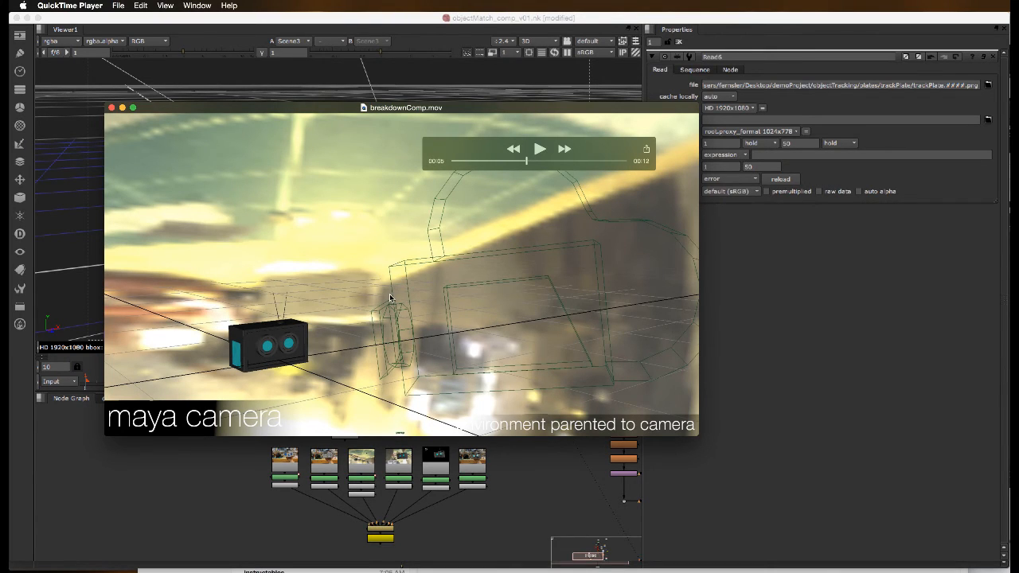
mouse_move(292, 338)
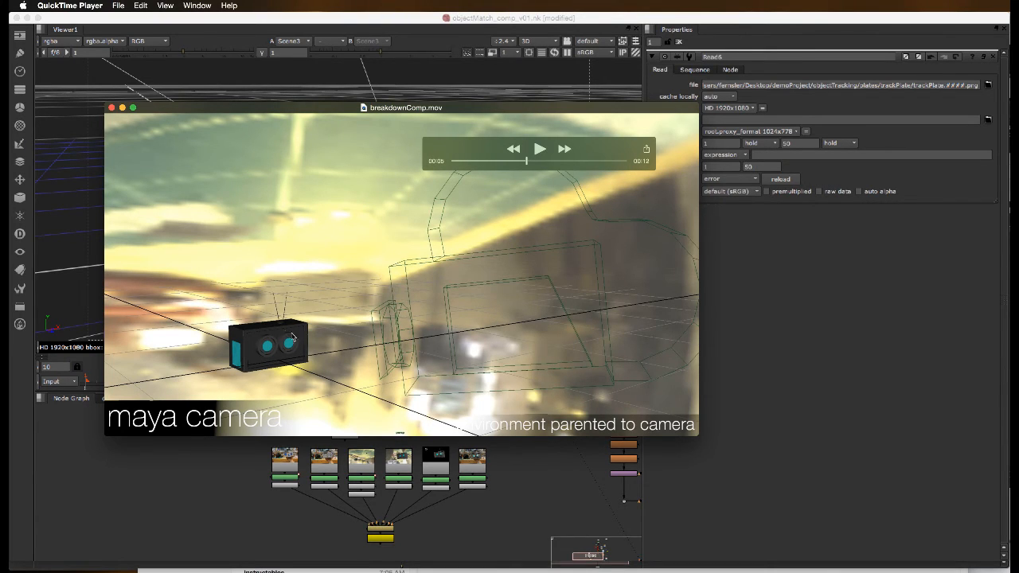
mouse_move(293, 331)
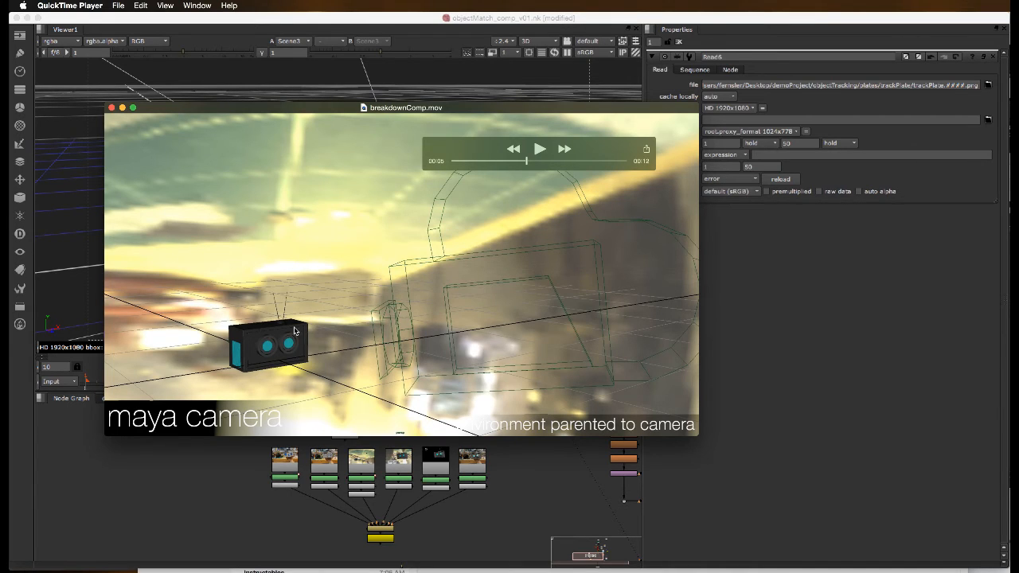
mouse_move(291, 344)
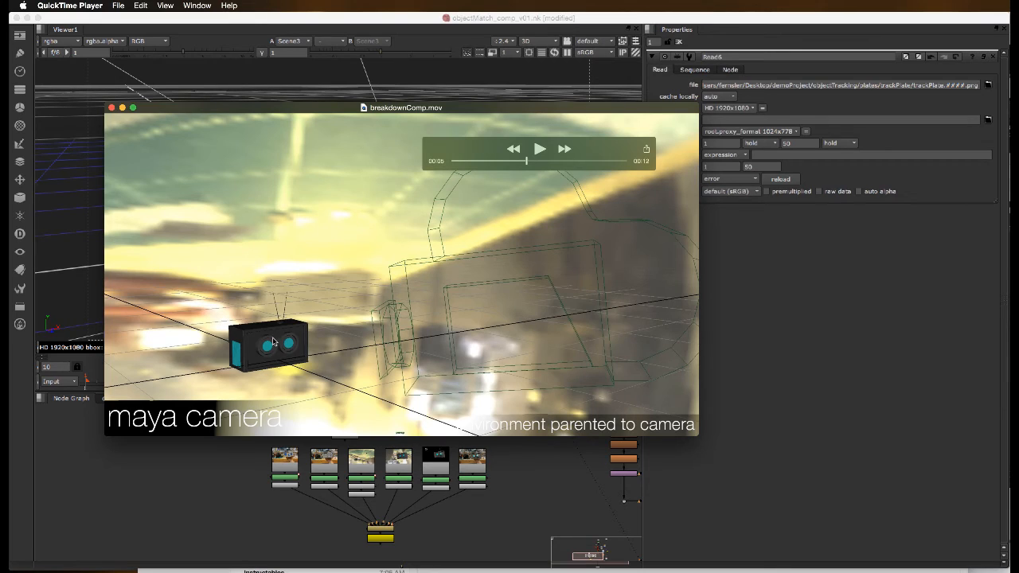
mouse_move(311, 350)
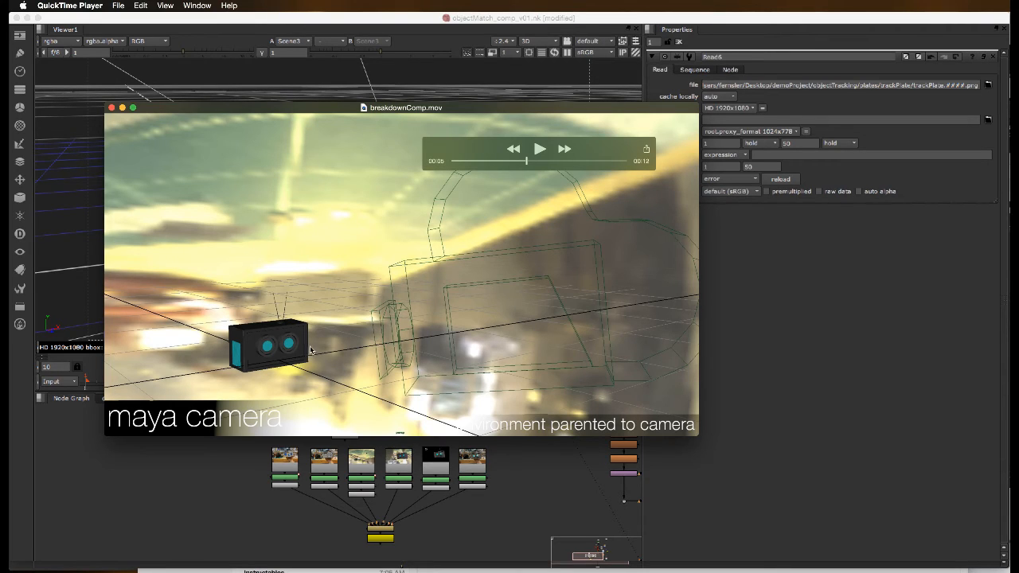
mouse_move(319, 256)
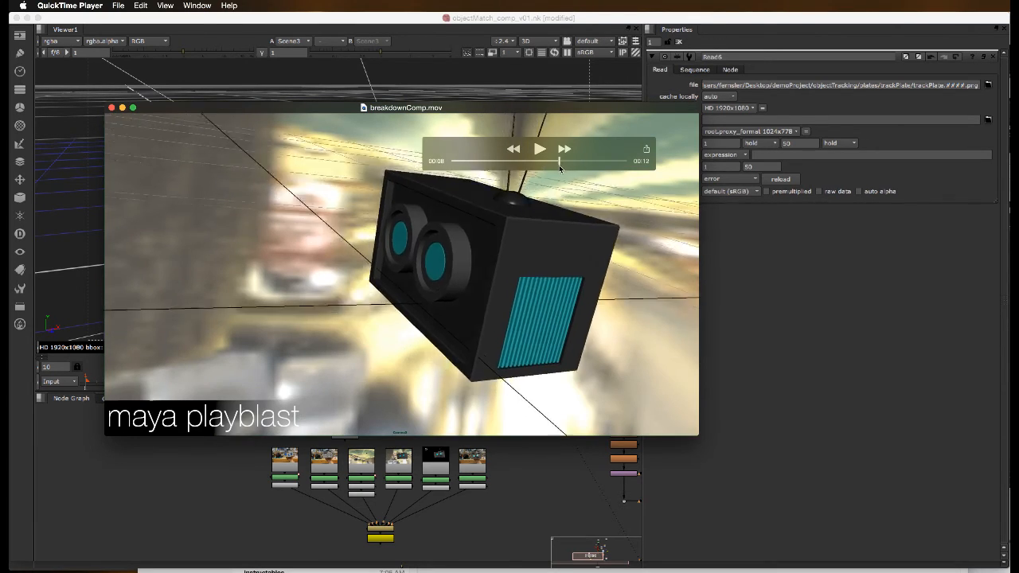
Scrub the QuickTime breakdown through the Maya playblast of the robot head.
left_click_drag(560, 161, 553, 161)
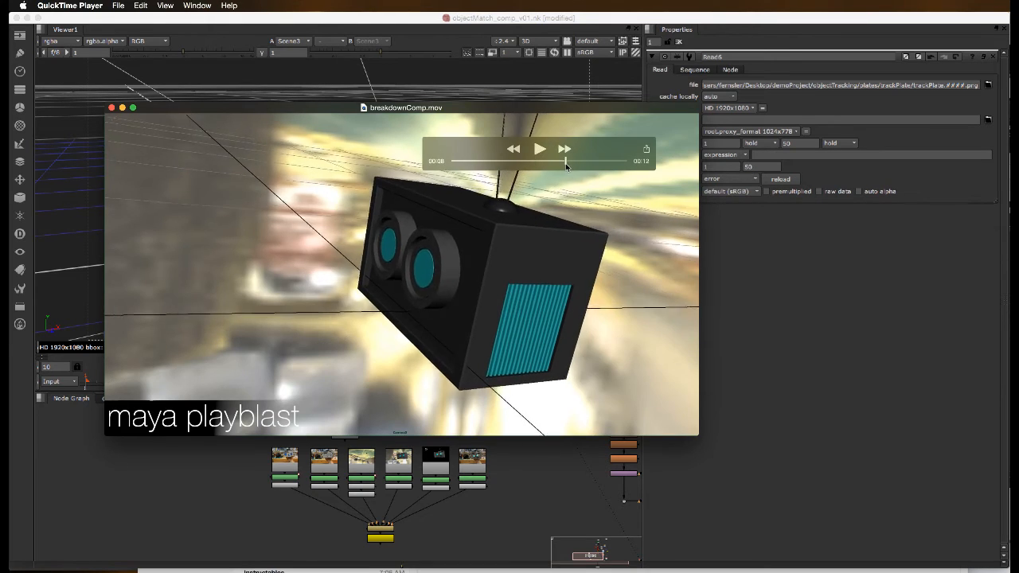
left_click_drag(565, 162, 593, 162)
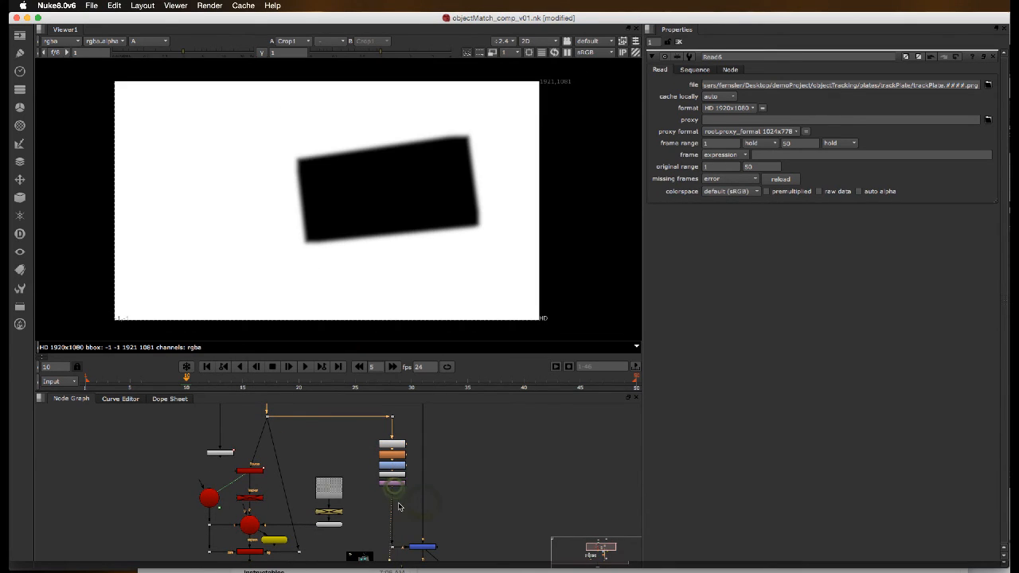
View the merged plate, then the Read3 robot head render alone.
left_click(392, 490)
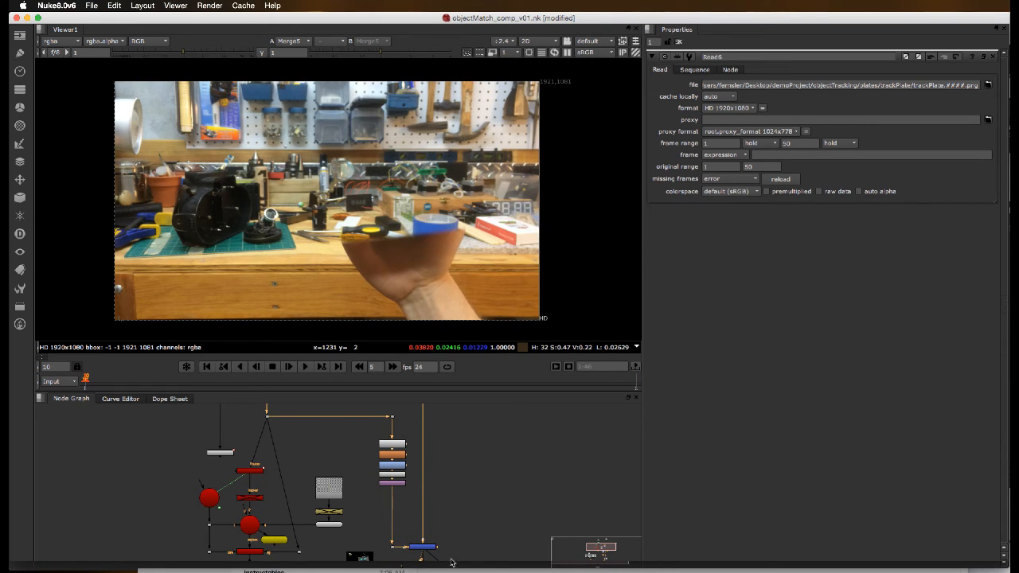
left_click(634, 366)
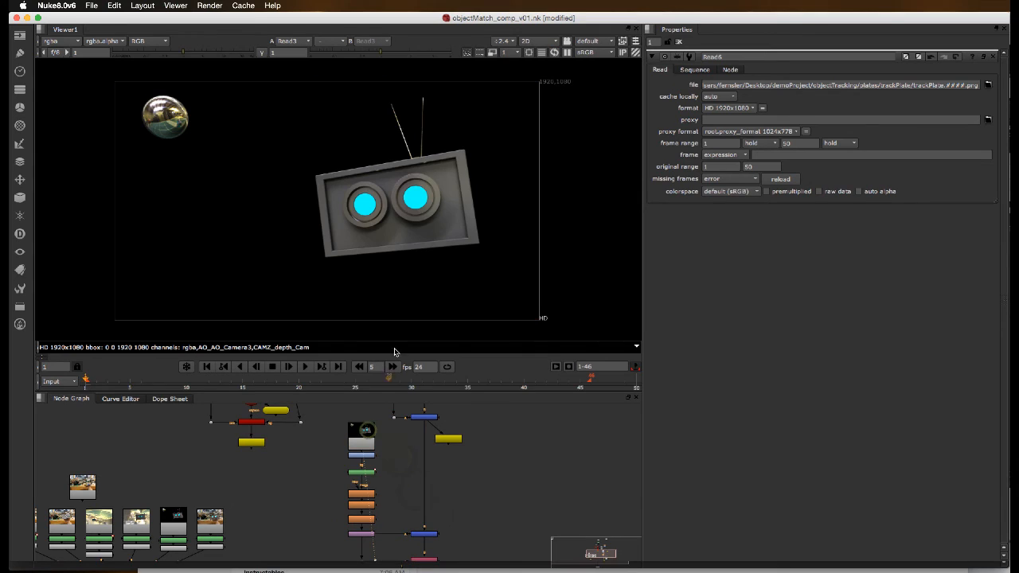
mouse_move(174, 95)
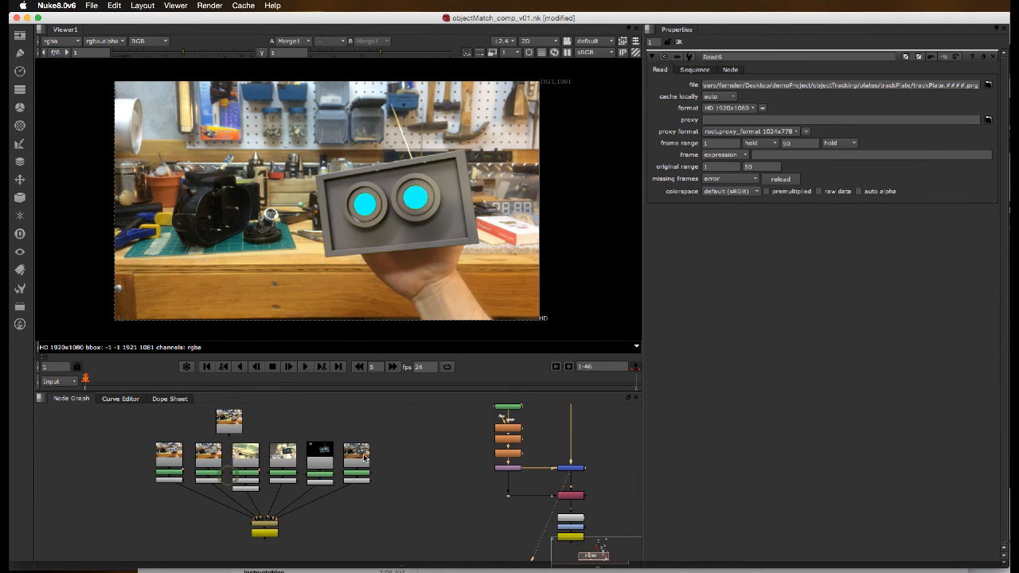
mouse_move(398, 472)
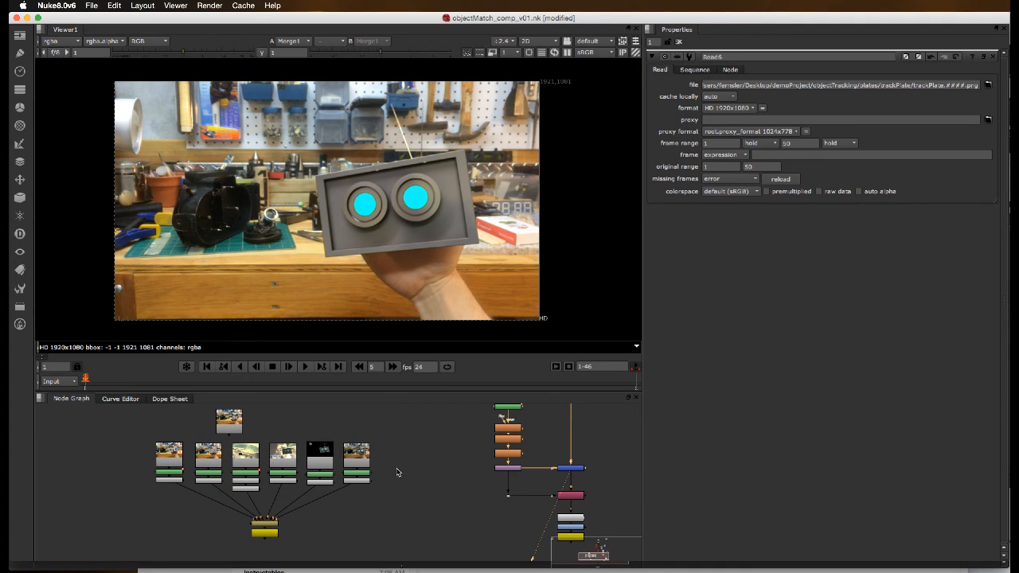
mouse_move(432, 213)
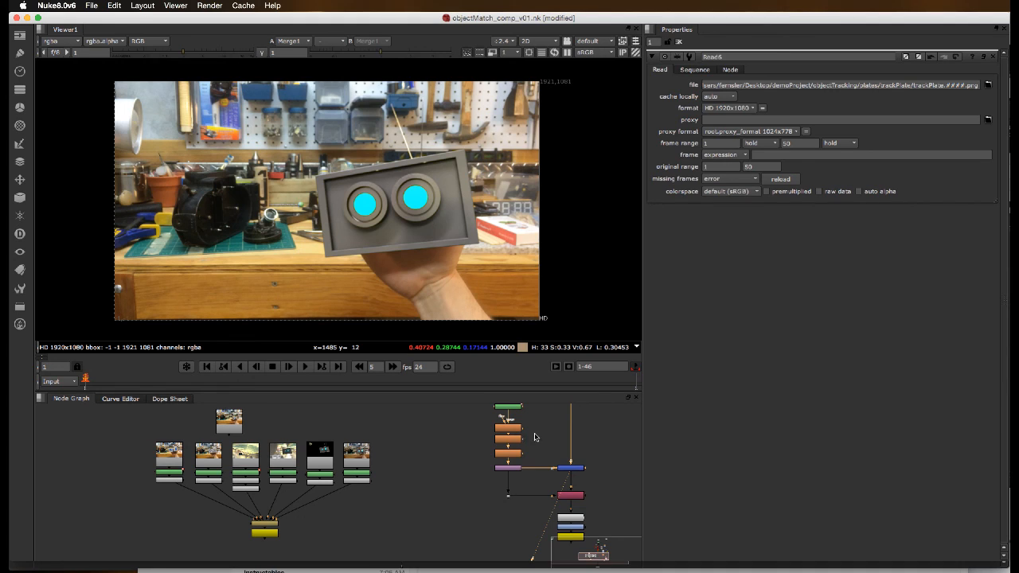
mouse_move(441, 249)
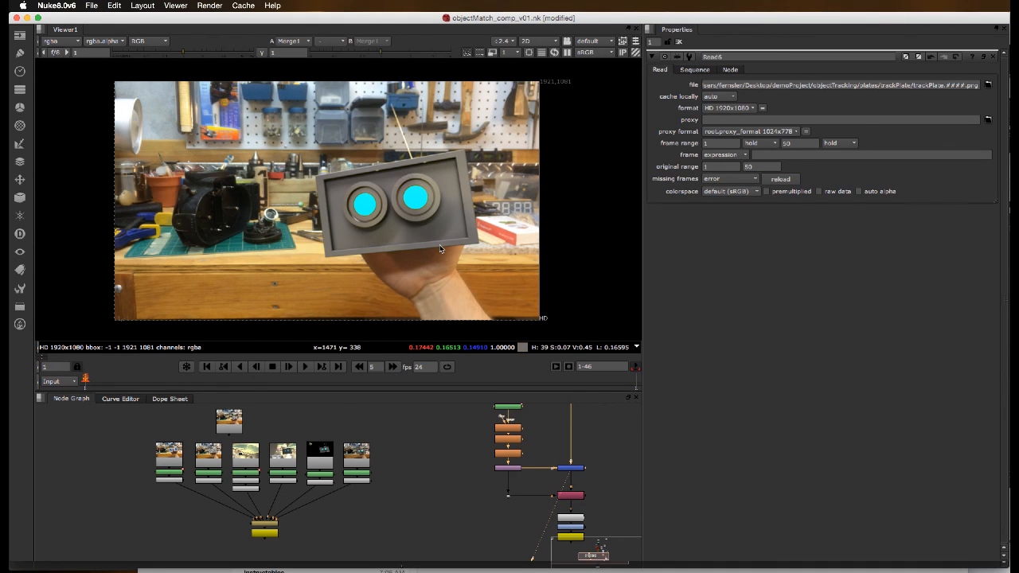
mouse_move(448, 242)
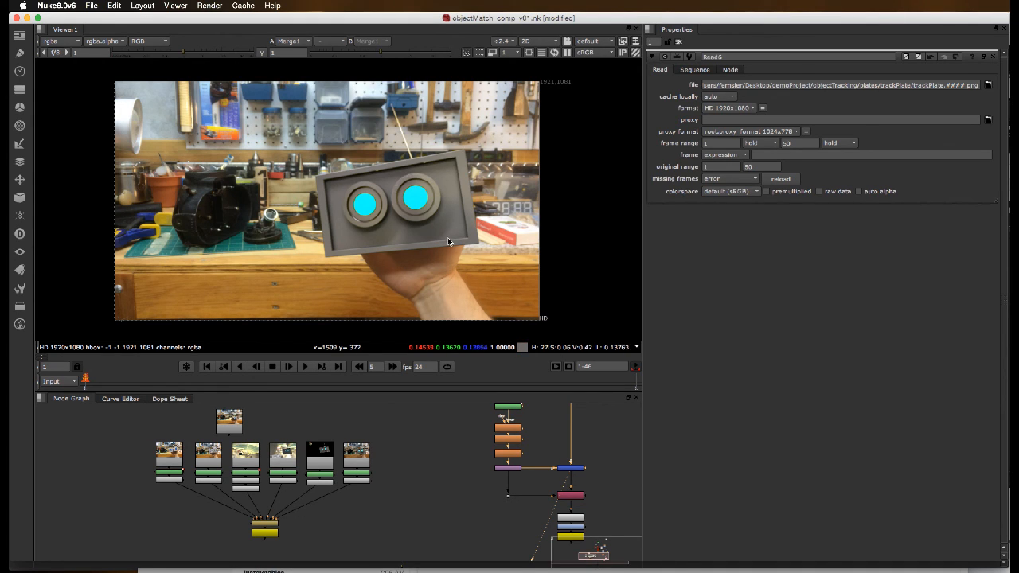
mouse_move(396, 179)
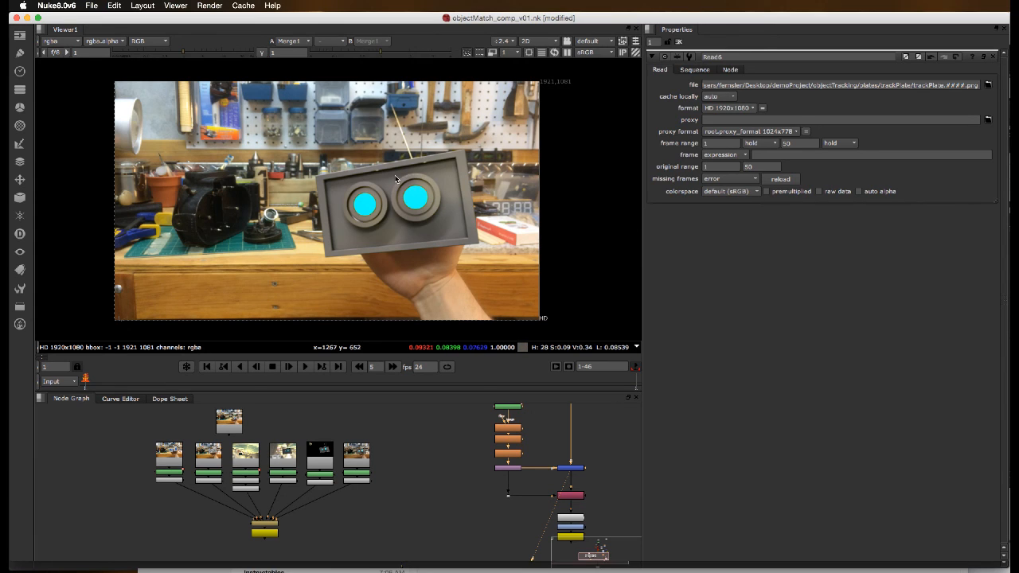
mouse_move(396, 183)
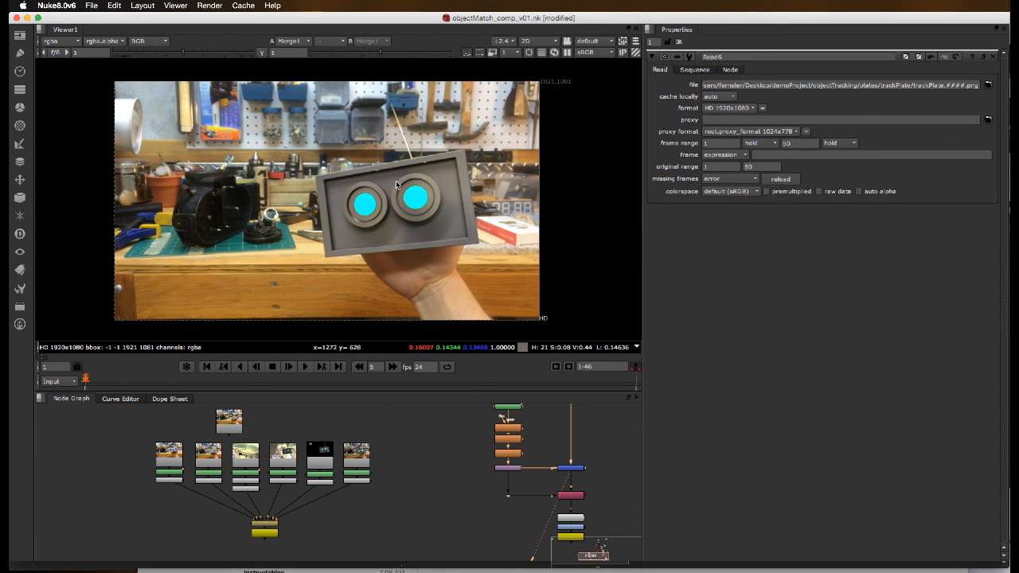
mouse_move(408, 201)
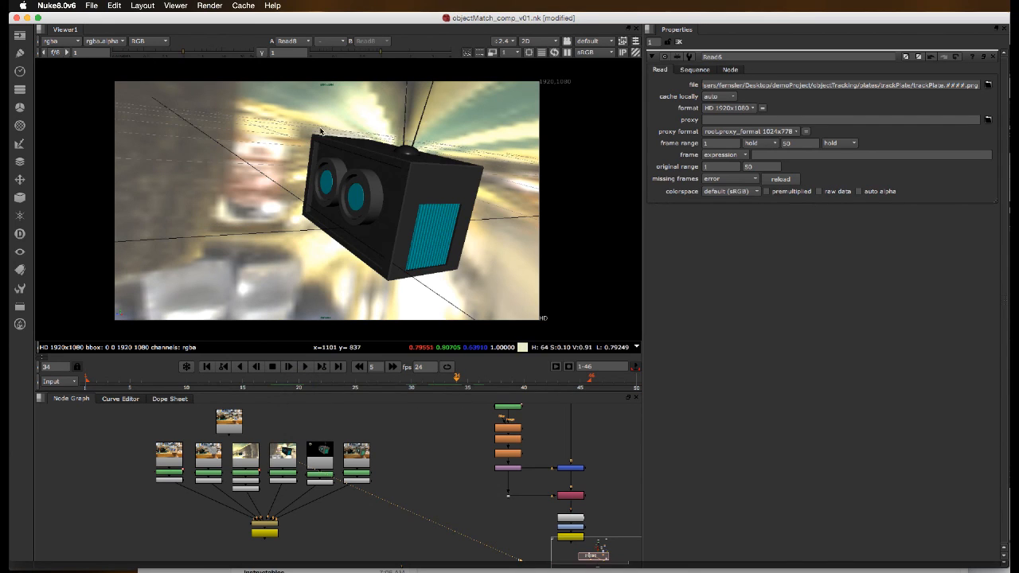
mouse_move(459, 548)
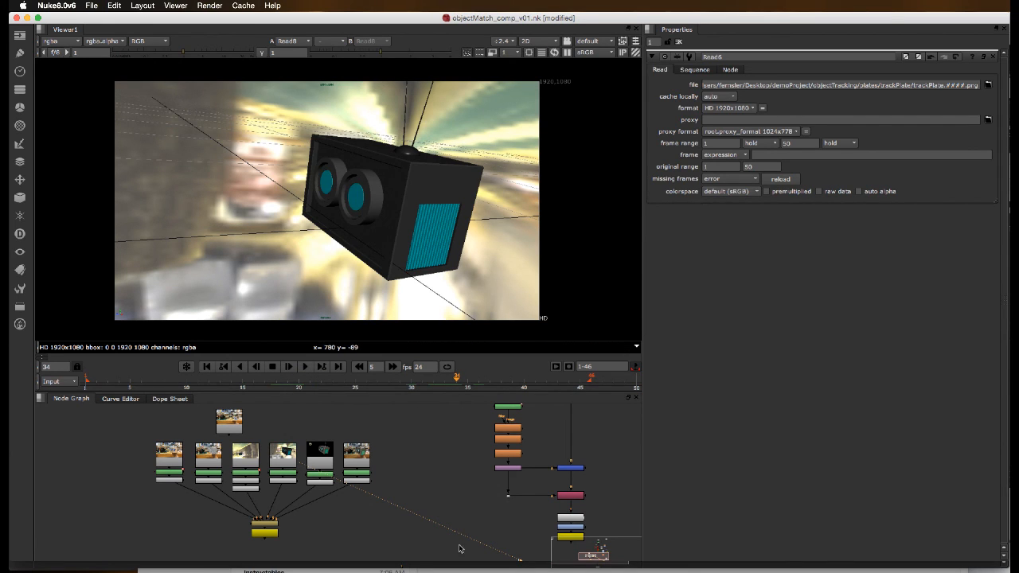